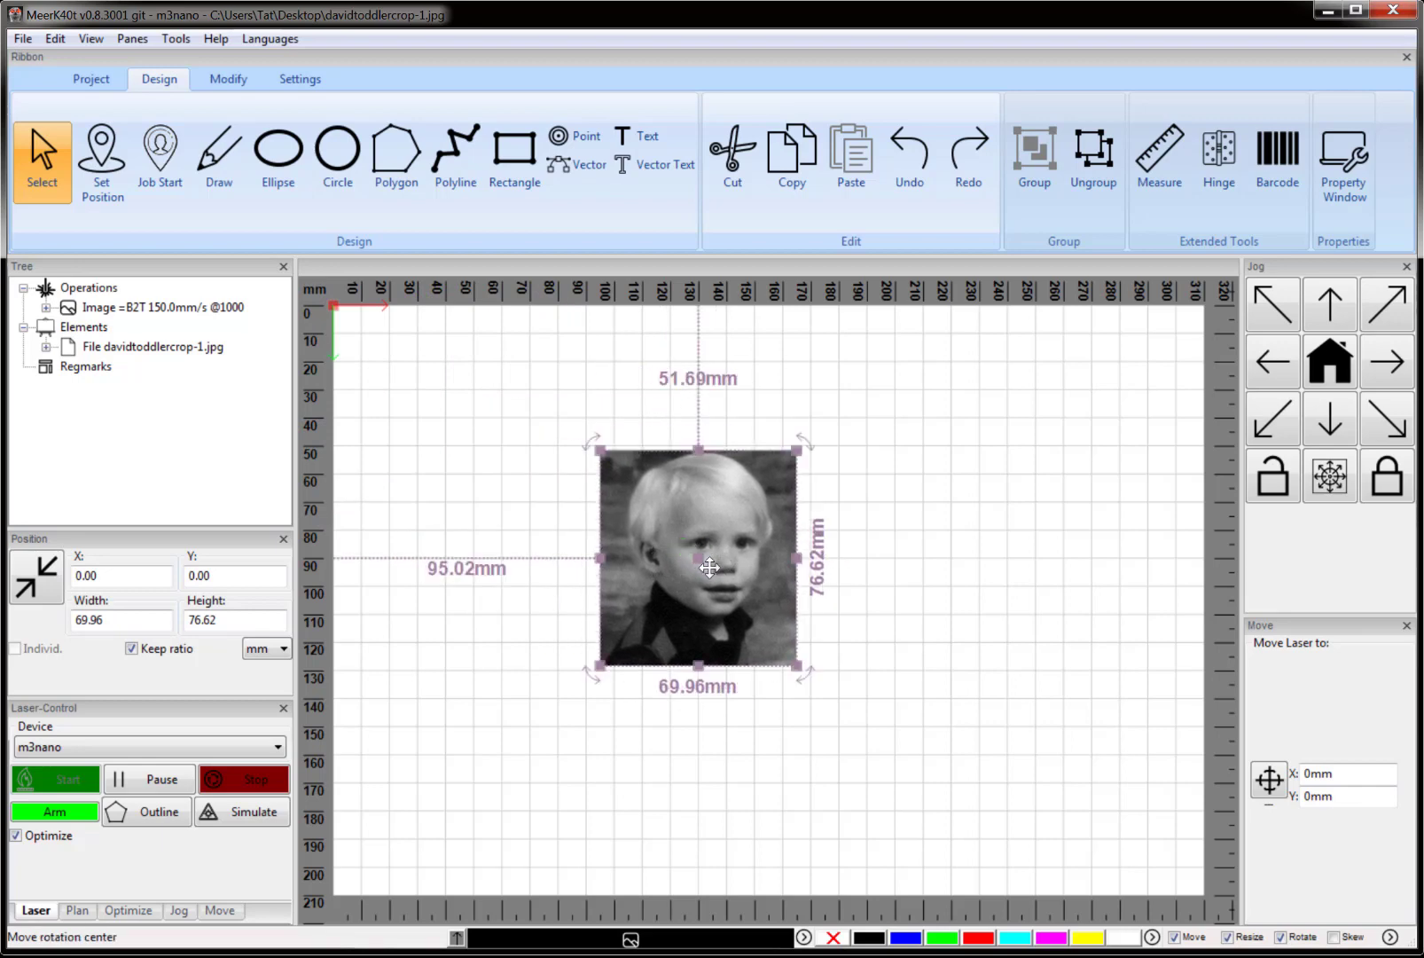
mouse_move(753, 488)
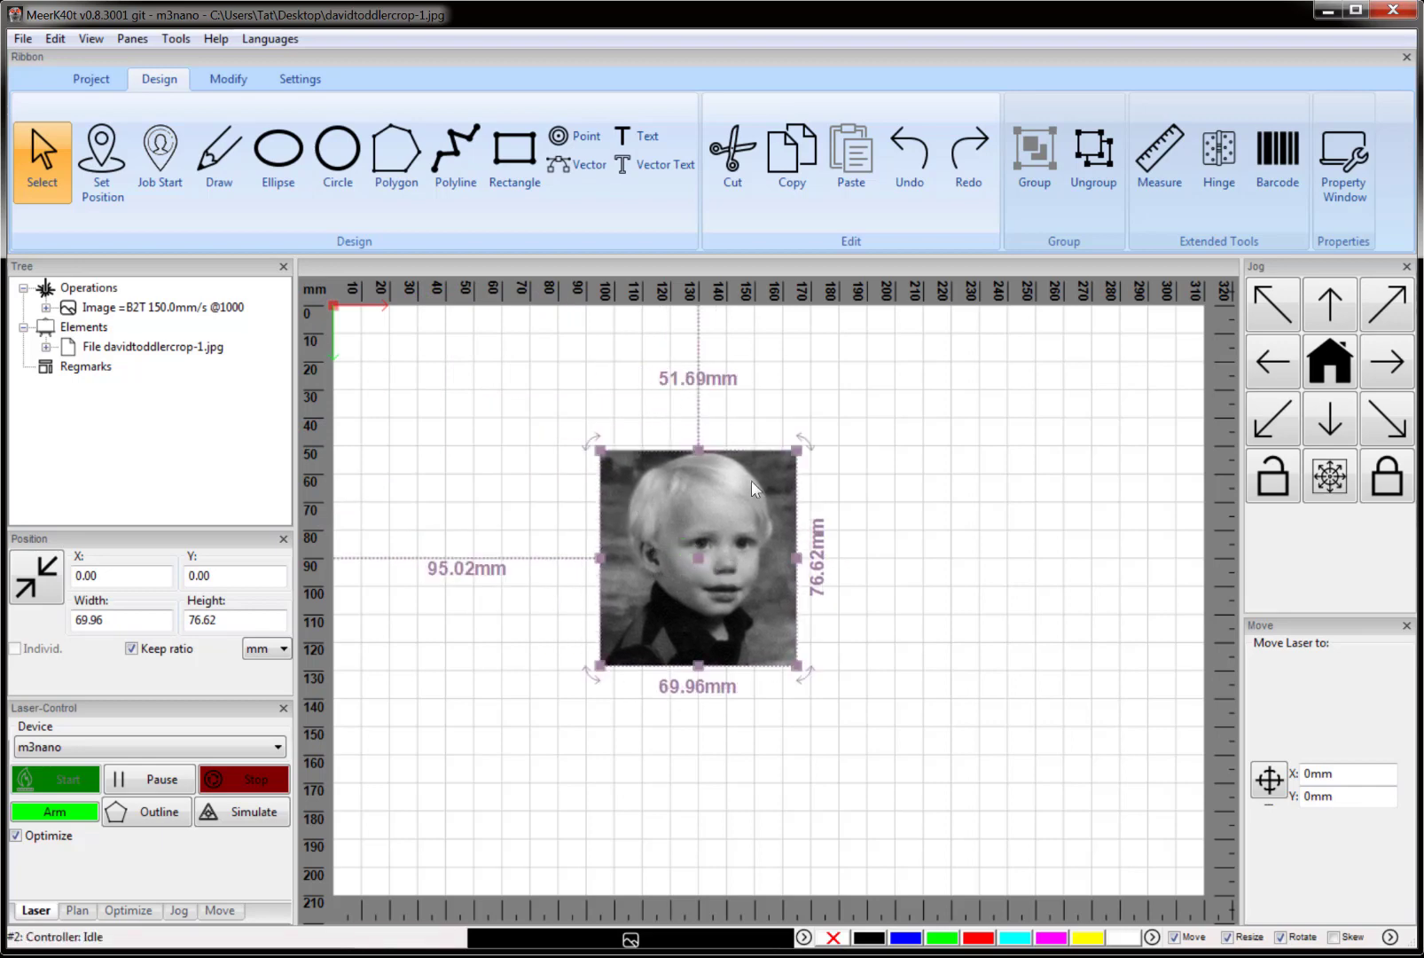
mouse_move(645, 624)
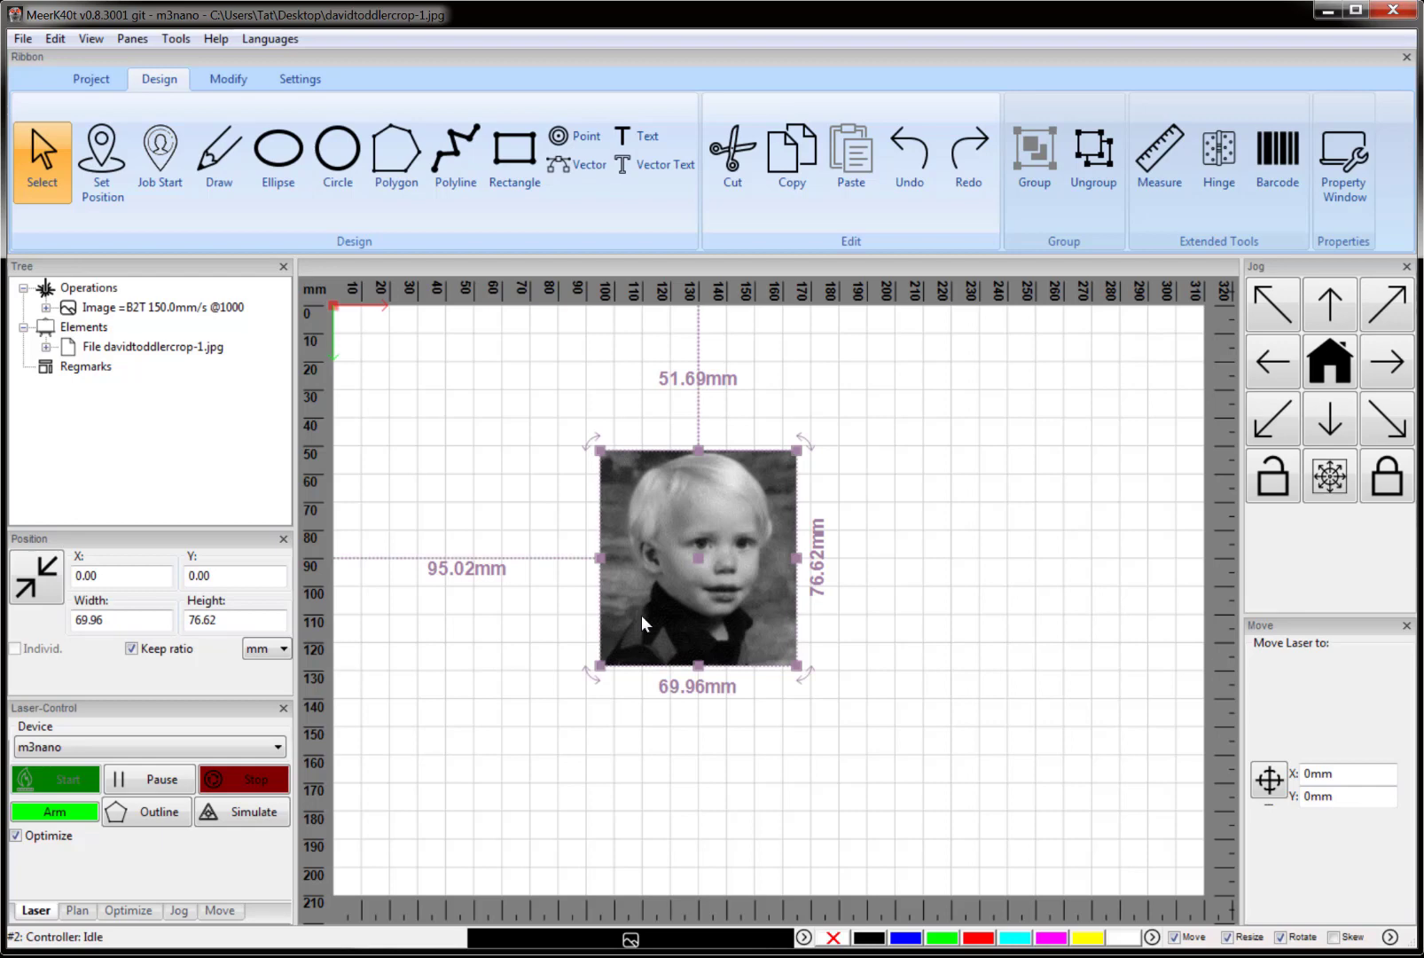
mouse_move(702, 484)
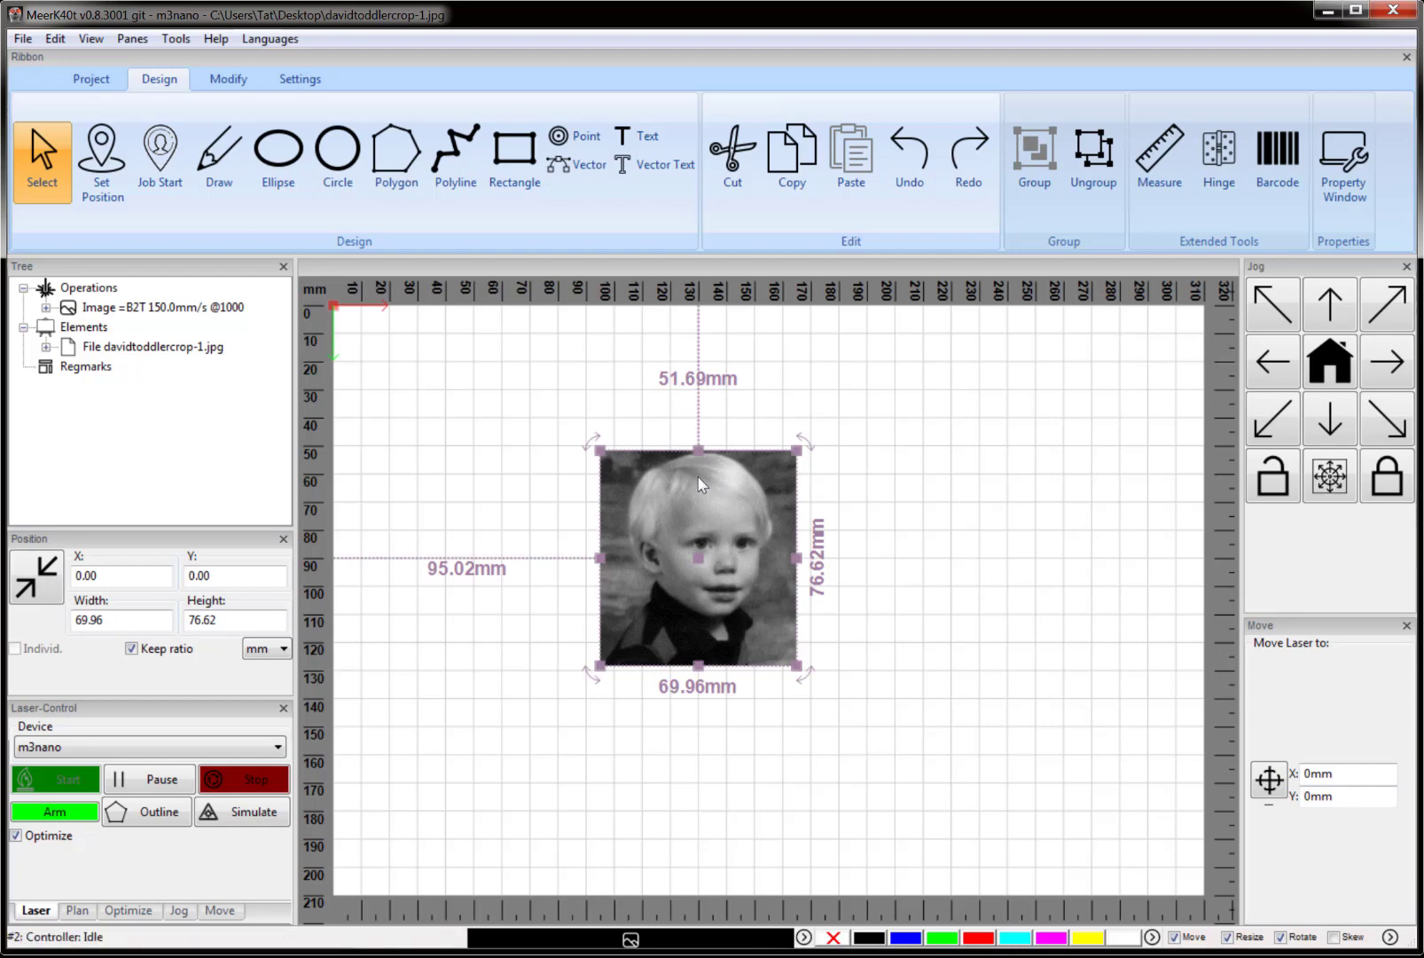
mouse_move(681, 479)
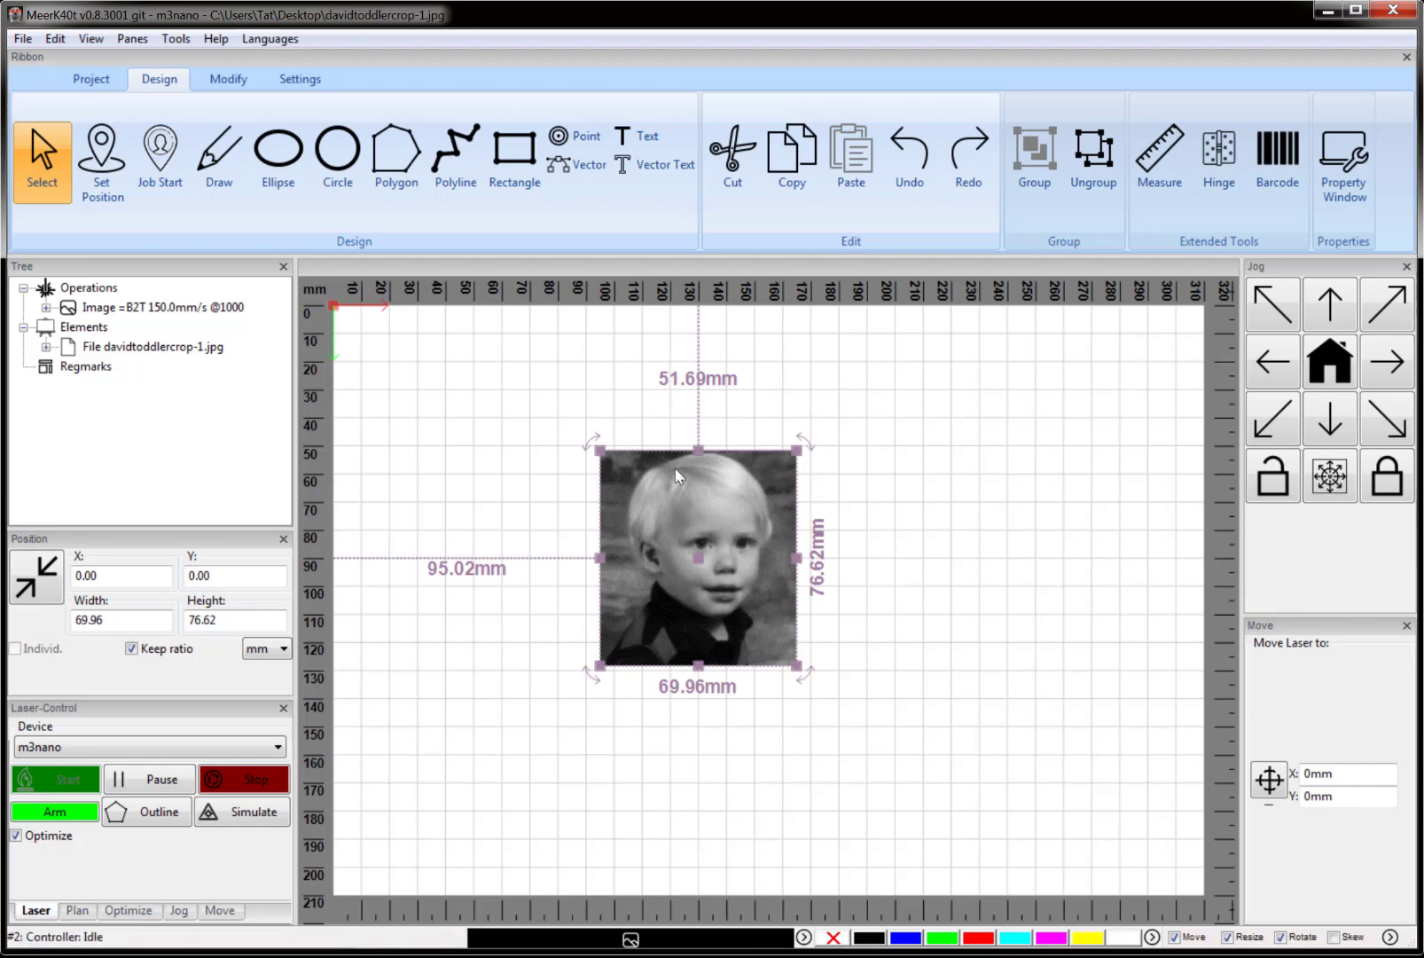
mouse_move(813, 534)
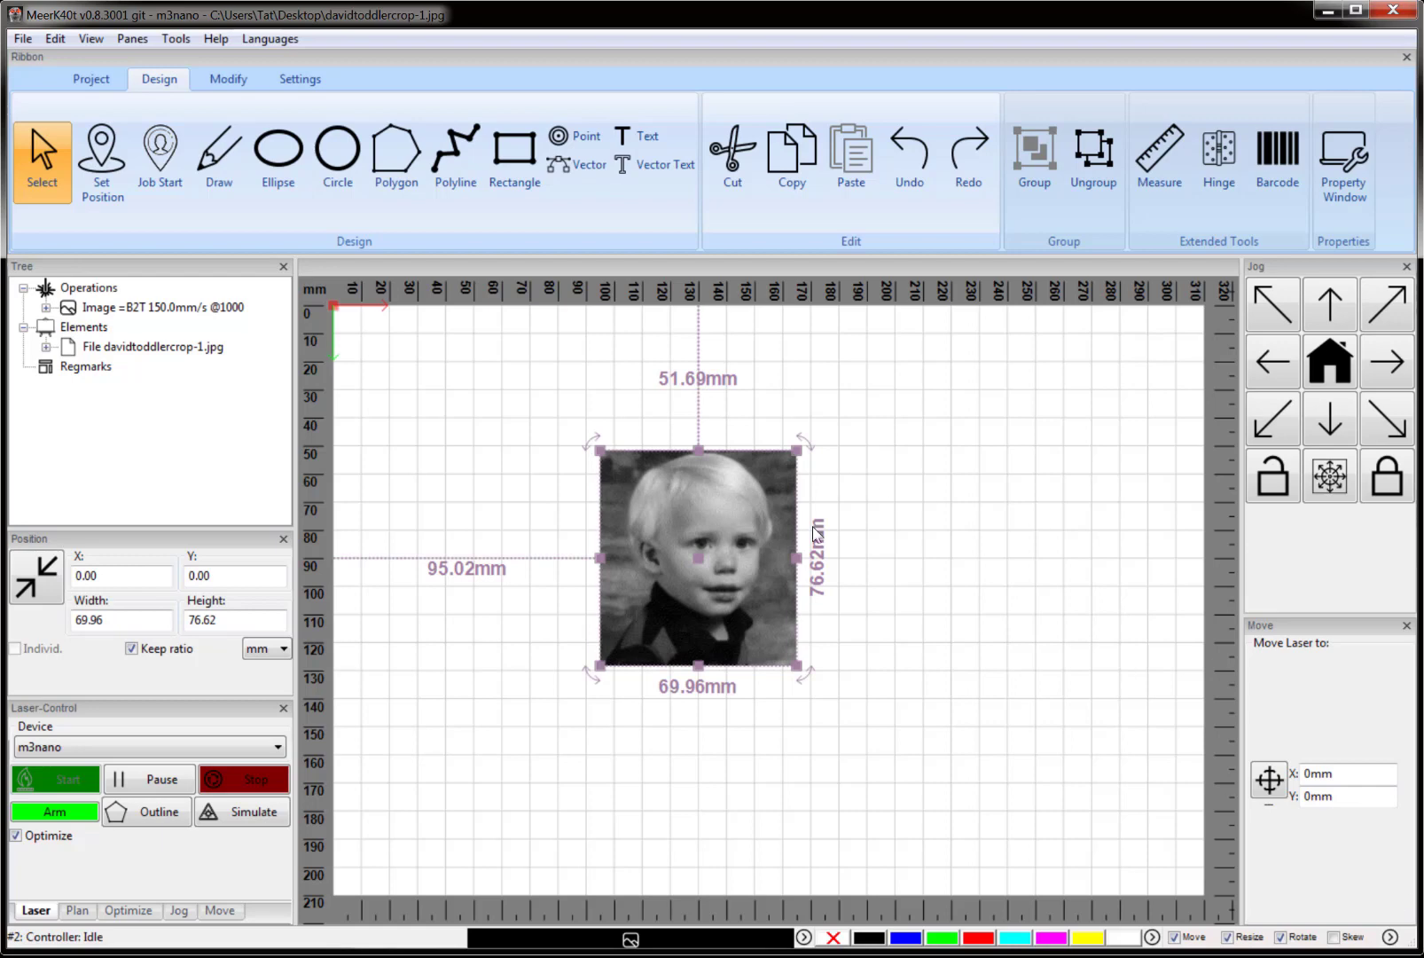
mouse_move(331, 462)
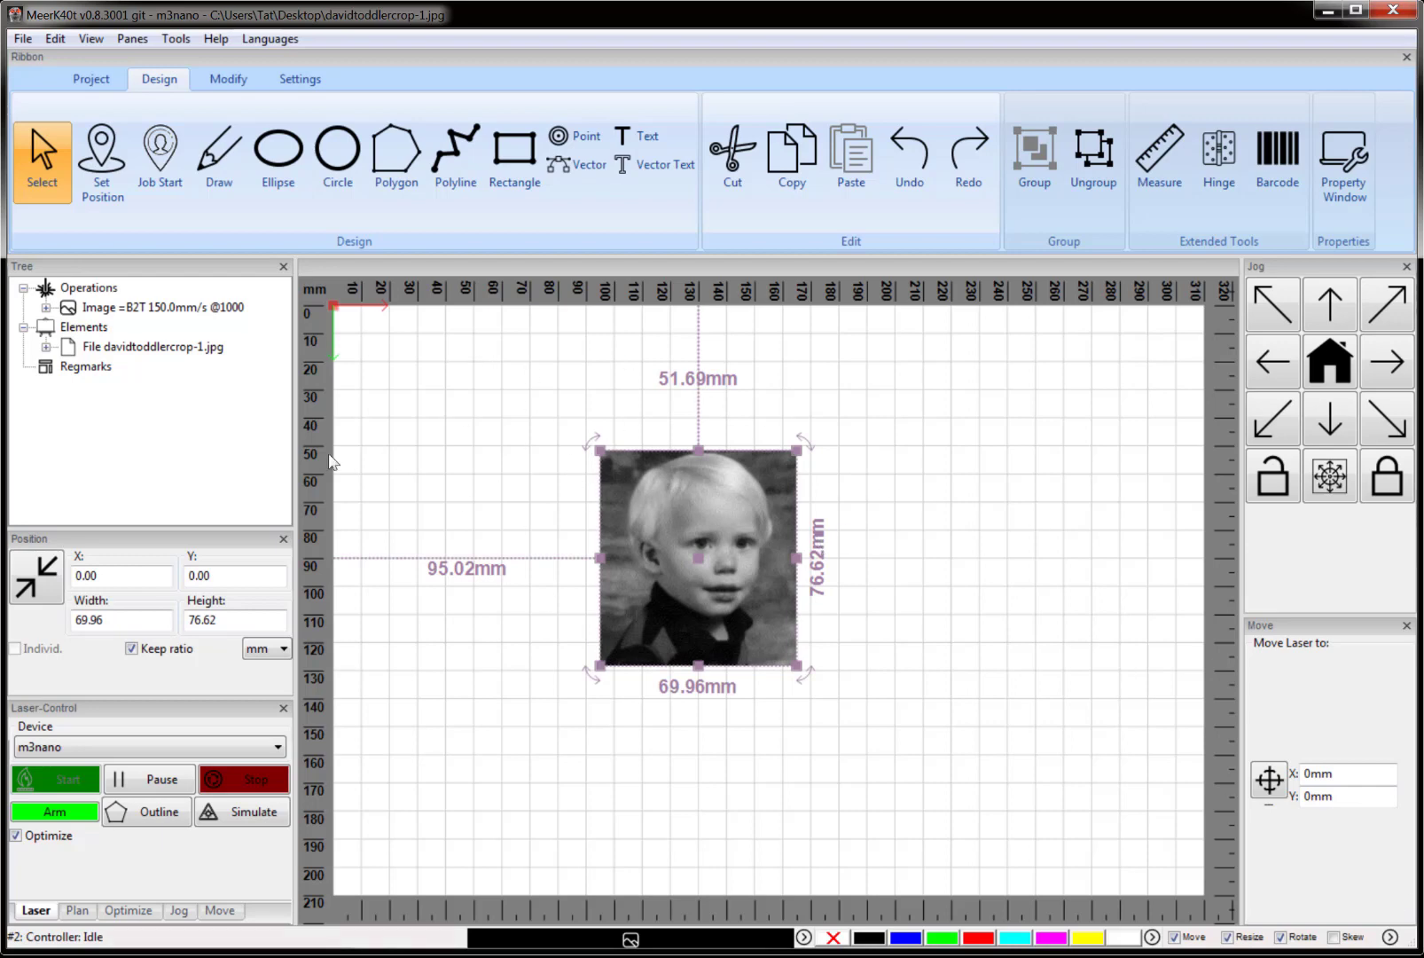
mouse_move(277, 149)
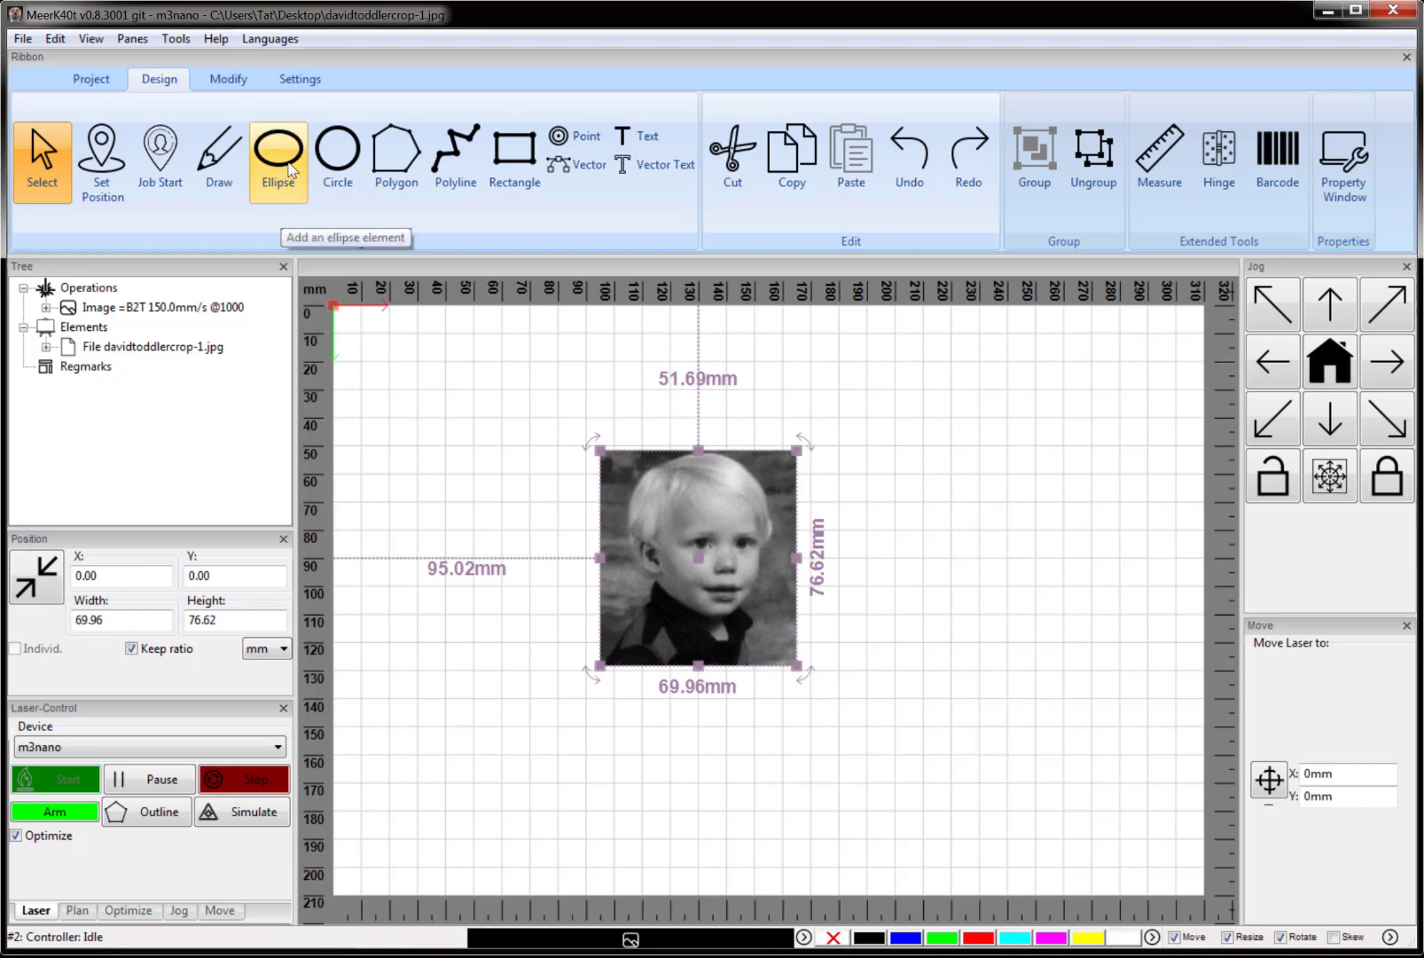
mouse_move(514, 150)
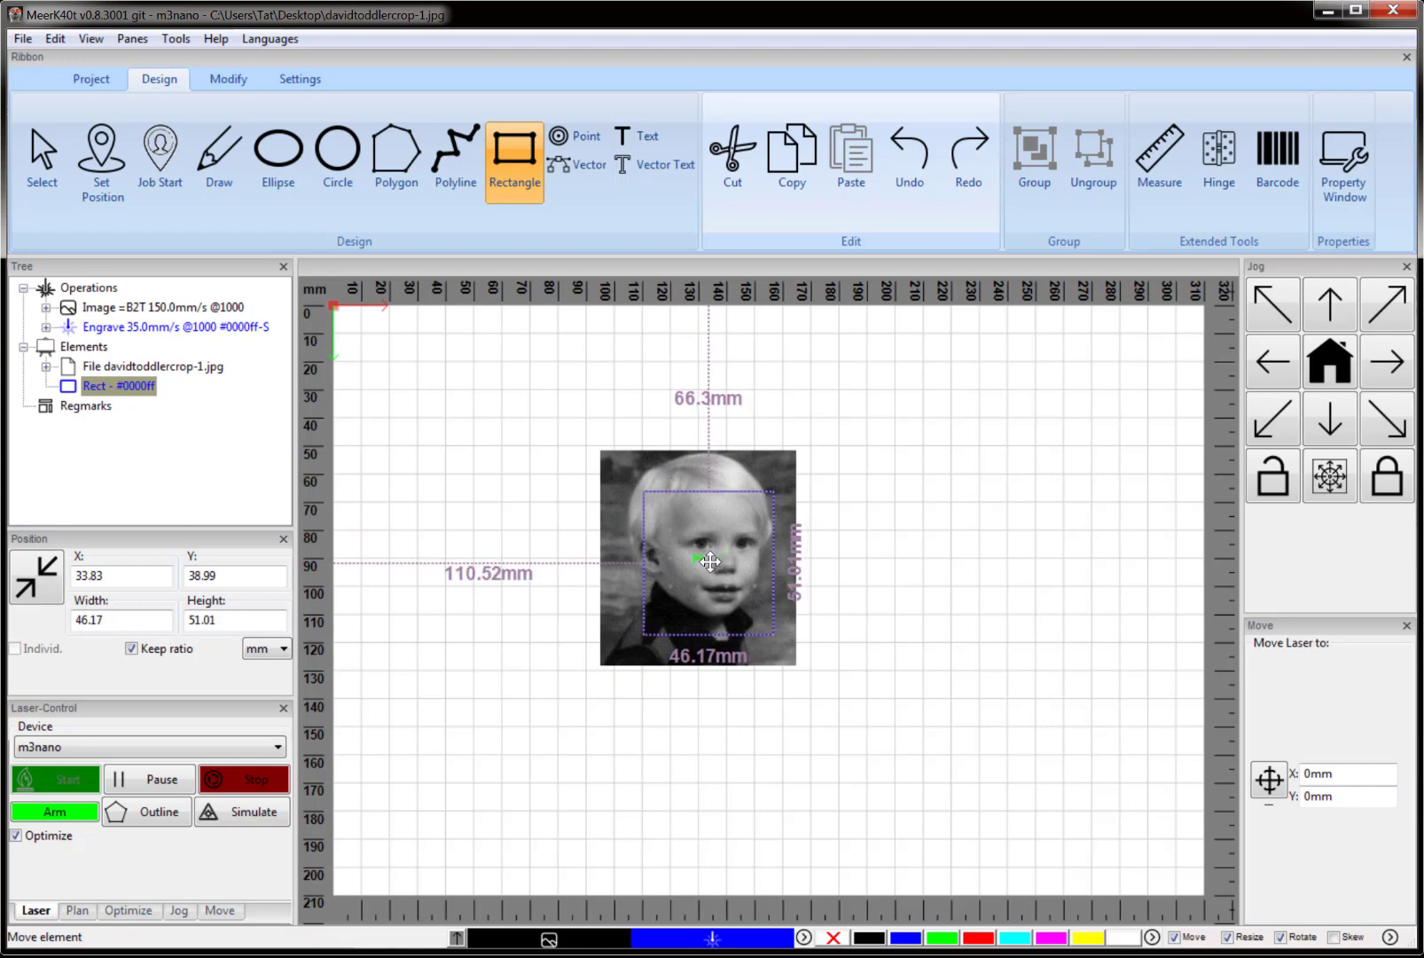
Bring up the Tools menu to reach the editing tools
click(172, 38)
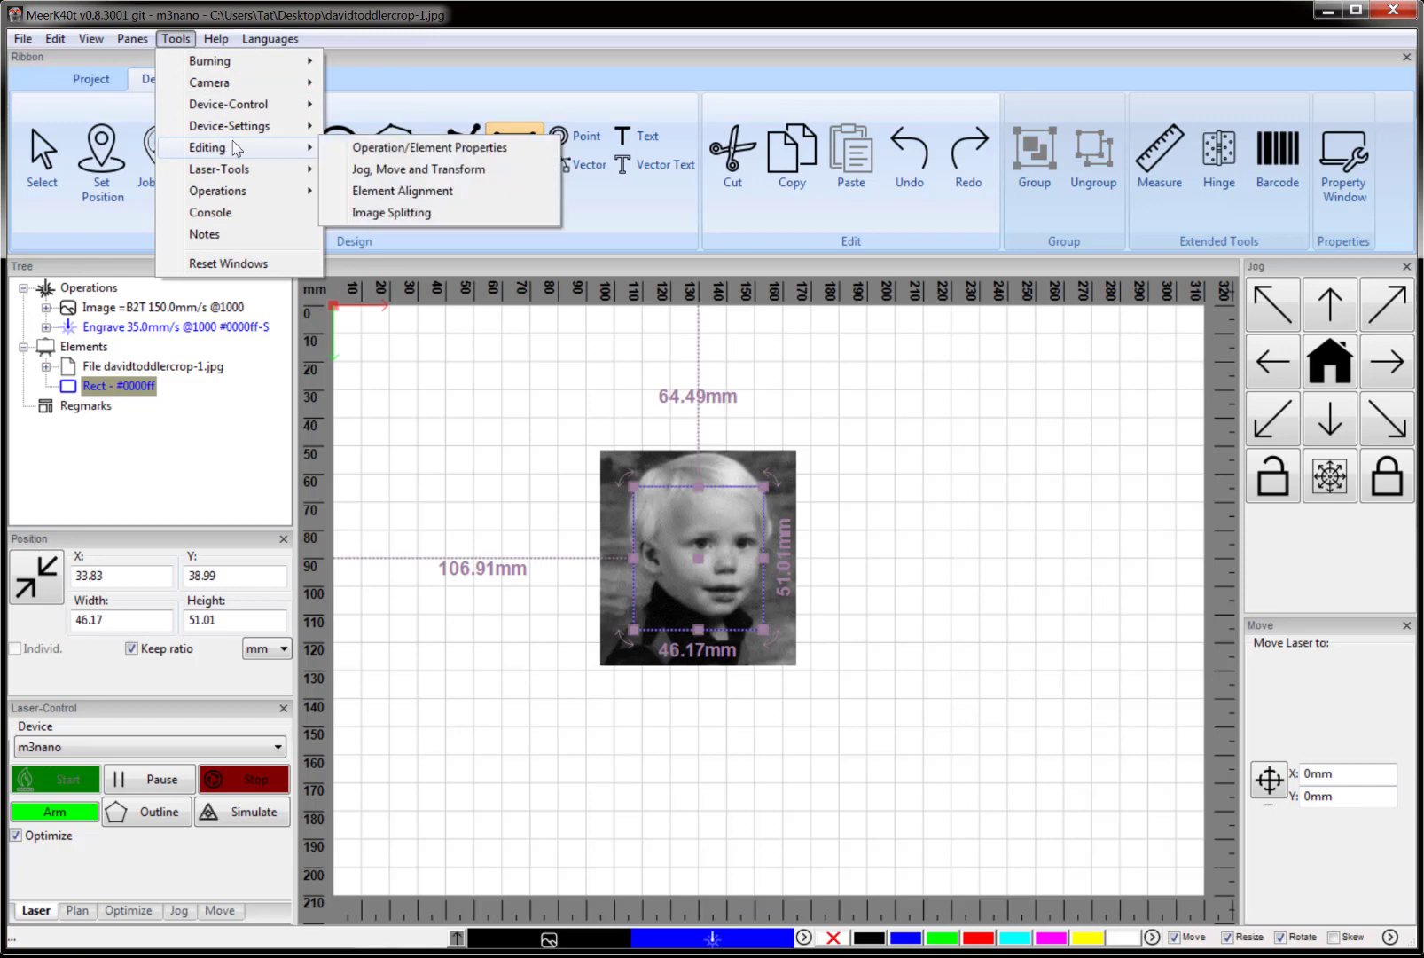
In Image Splitting's Keyhole operation, use the last-selected rectangle as keyhole with Invert unticked
click(390, 212)
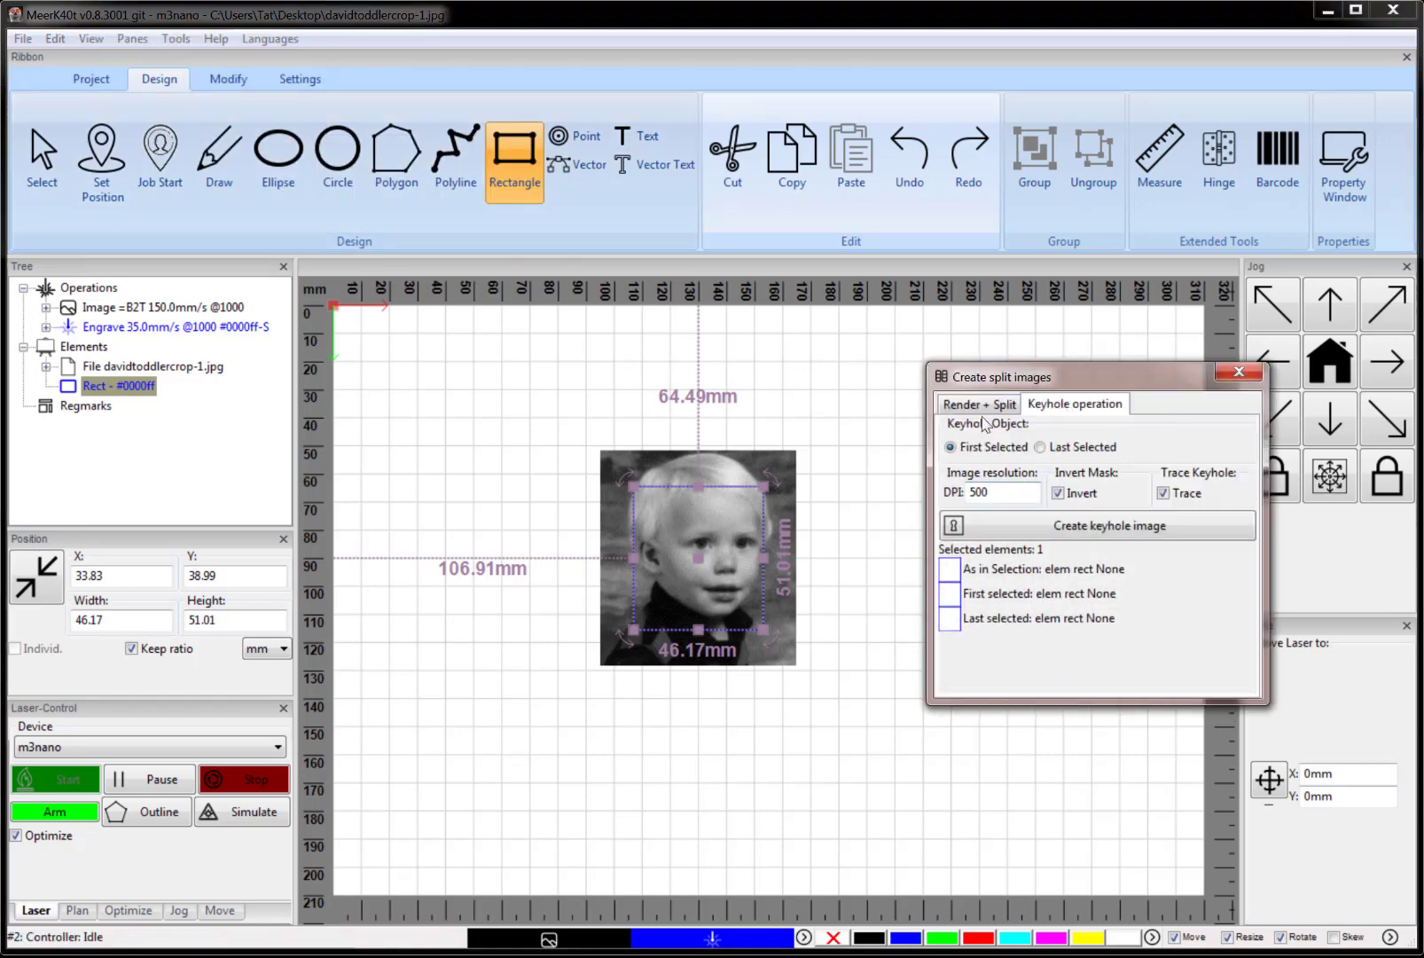
mouse_move(324, 419)
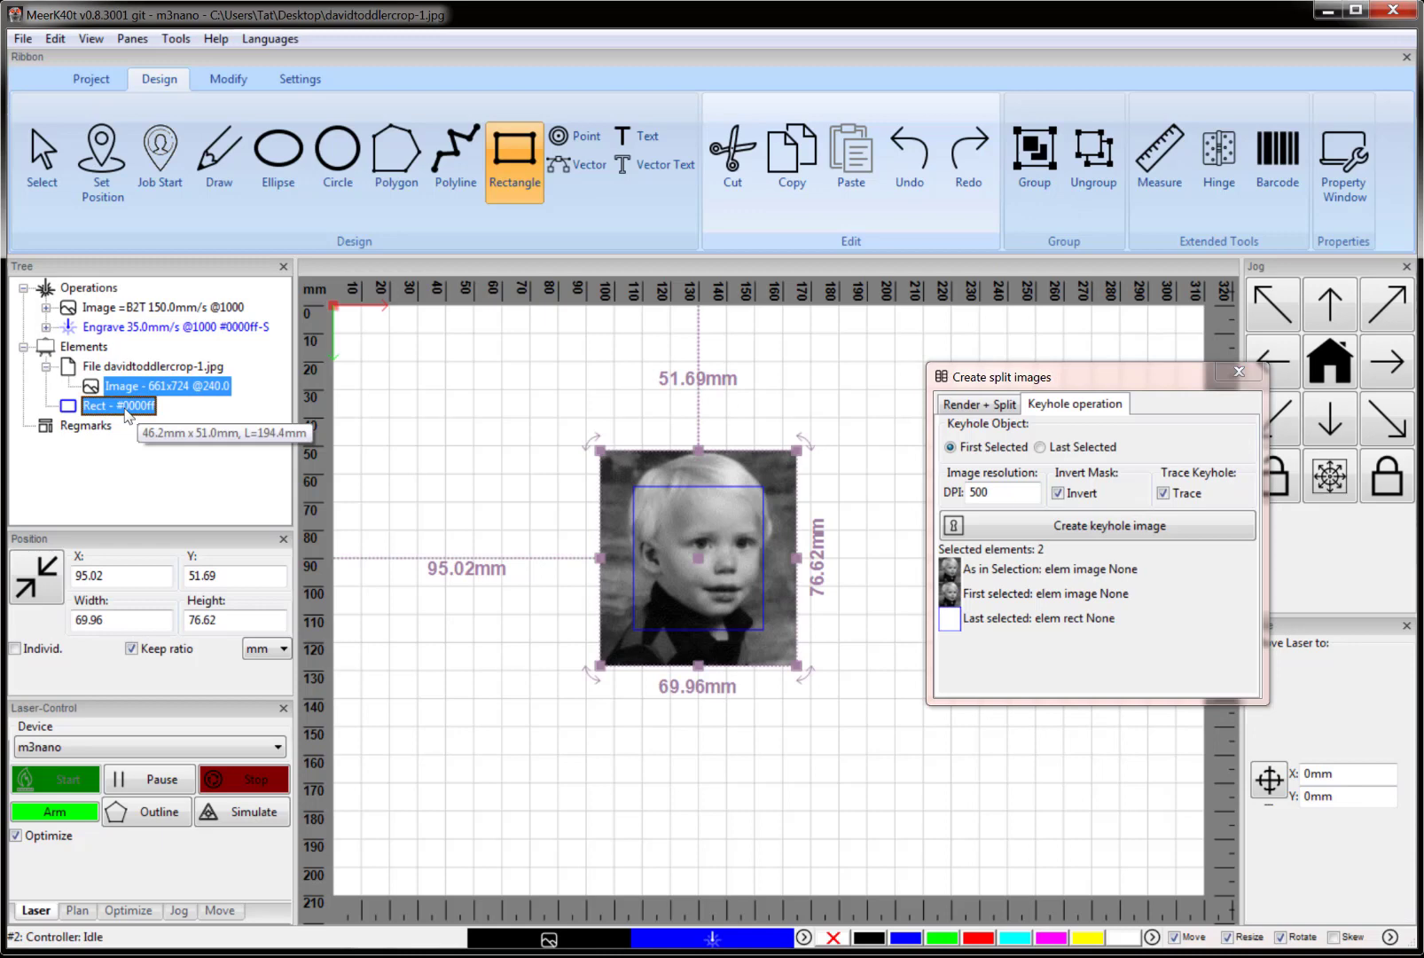
mouse_move(109, 385)
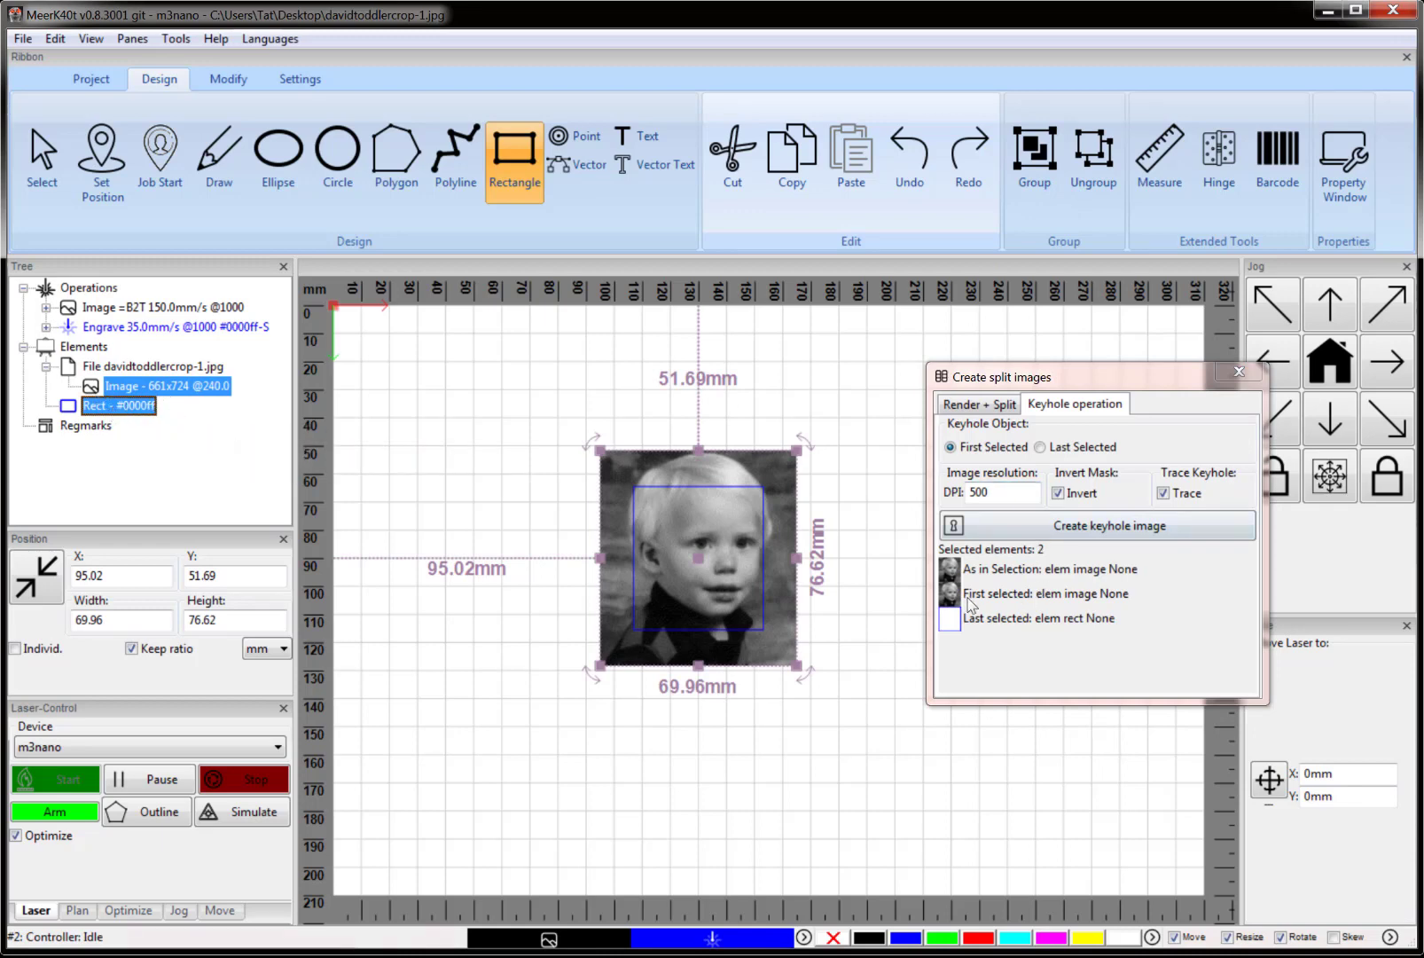
mouse_move(963, 625)
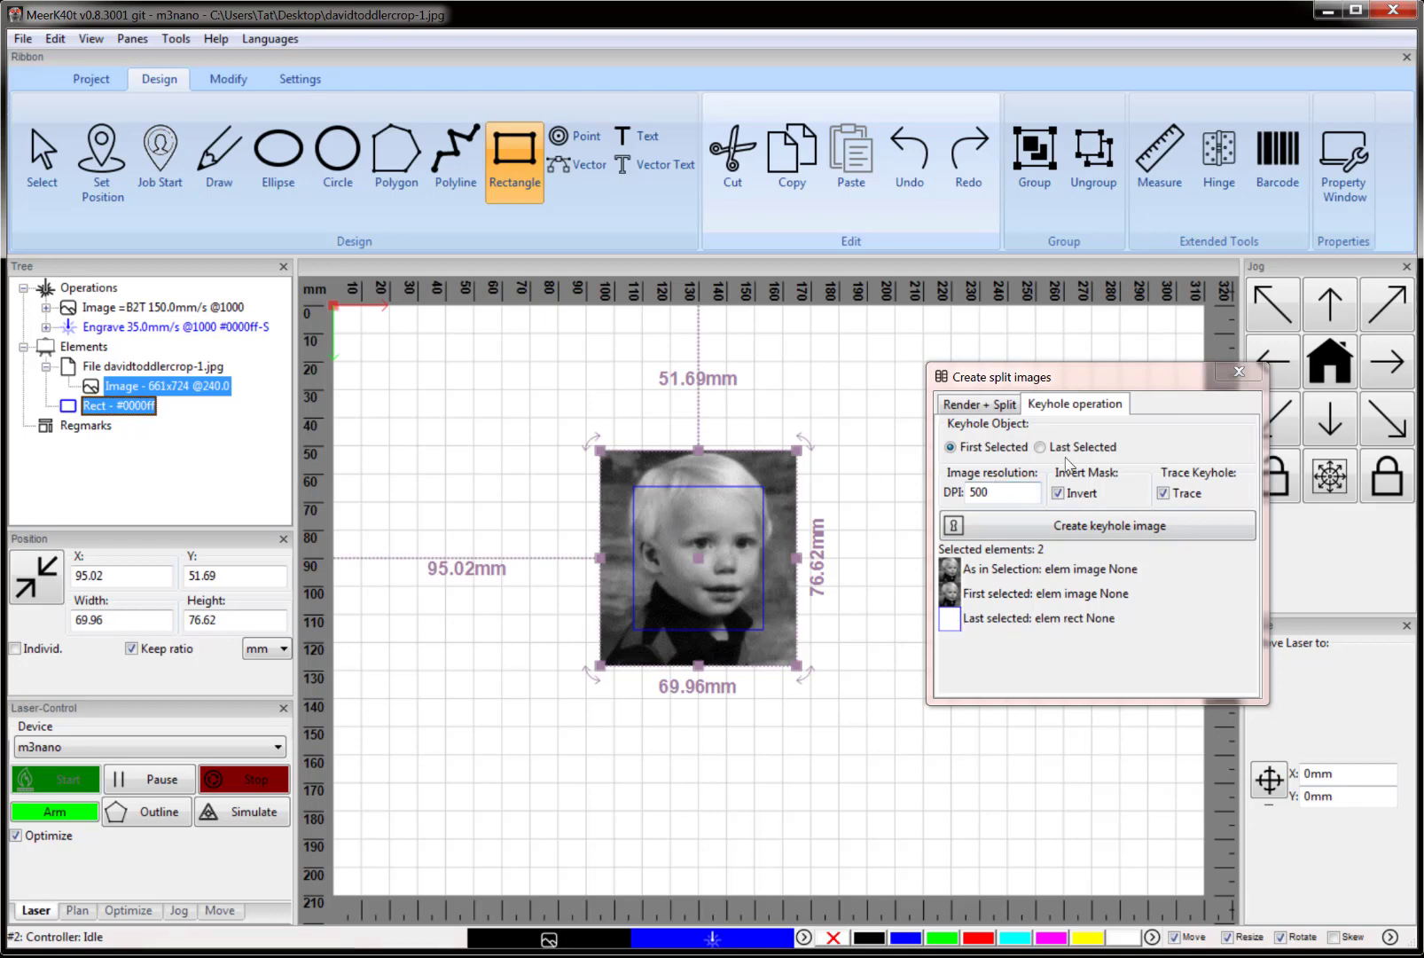
click(1040, 446)
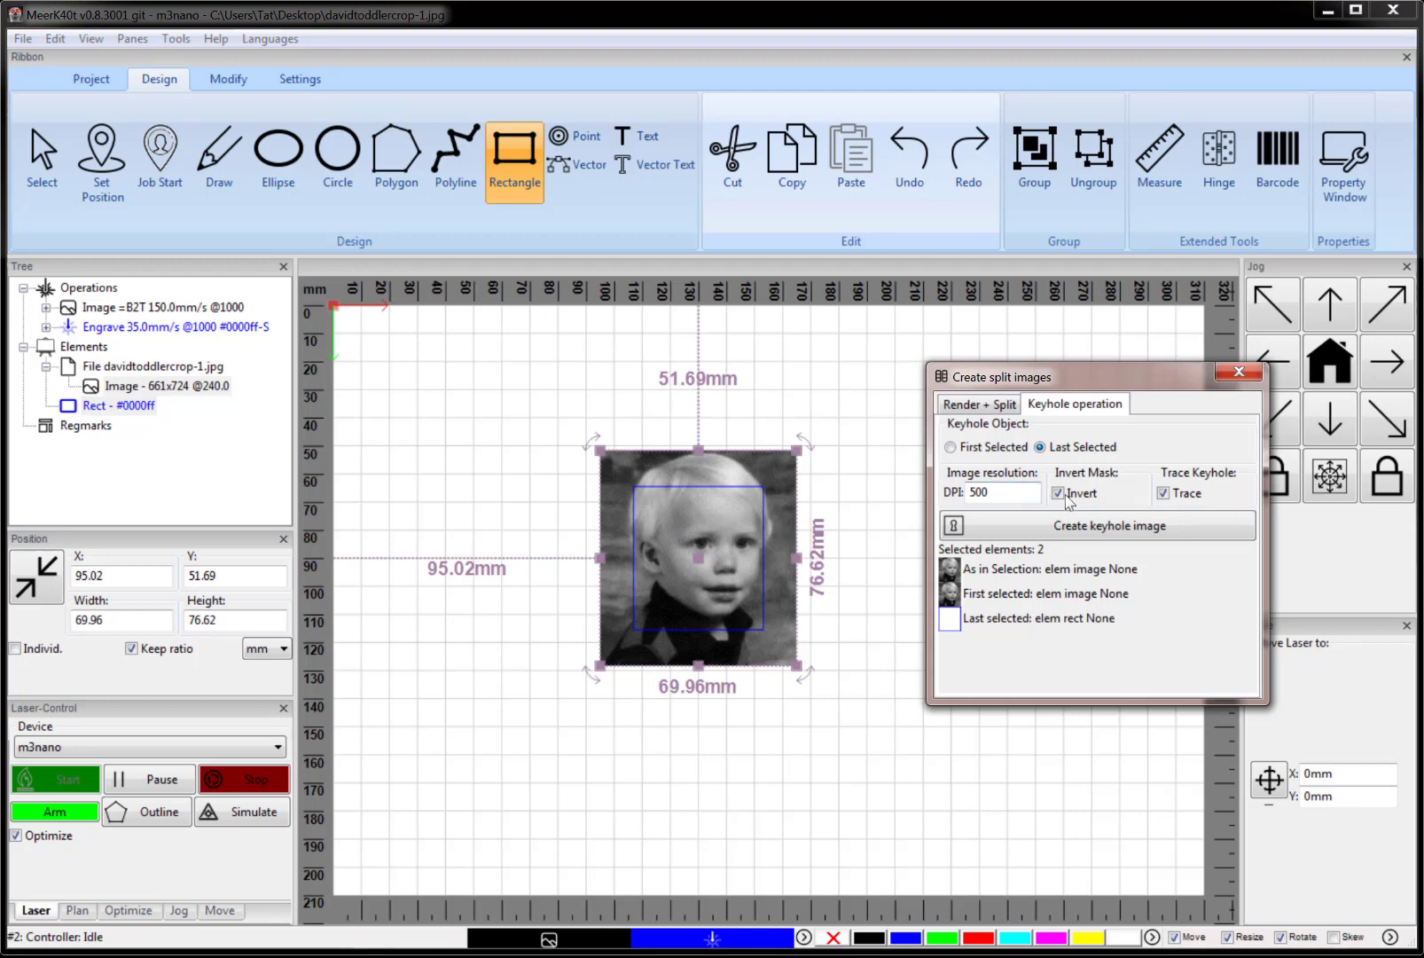
click(1058, 492)
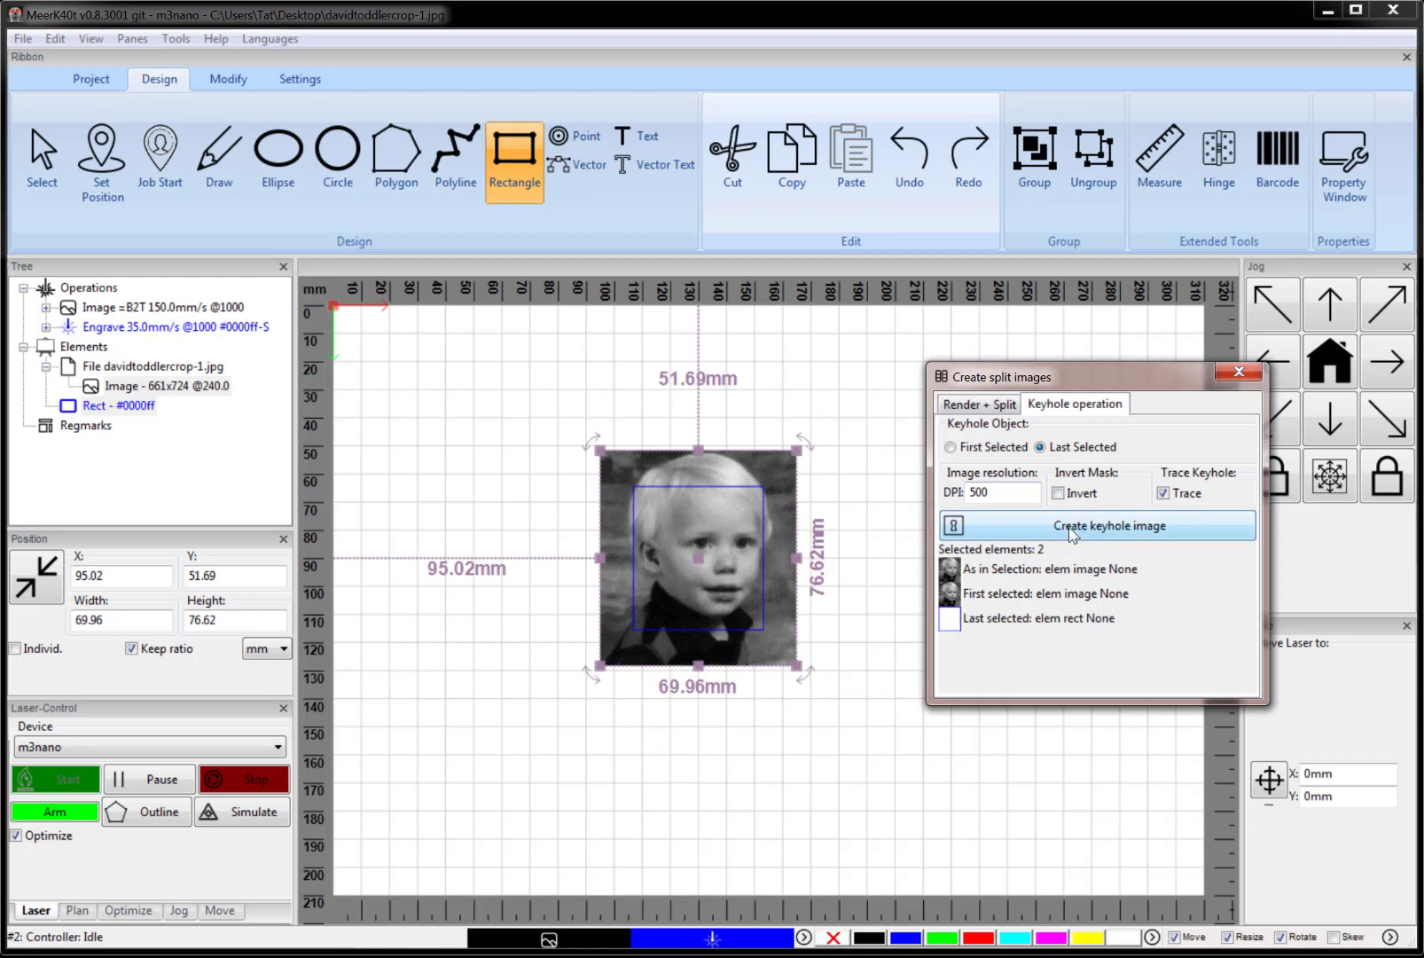
Create the rectangle-keyholed face copy and move it to the page's top left
click(1096, 525)
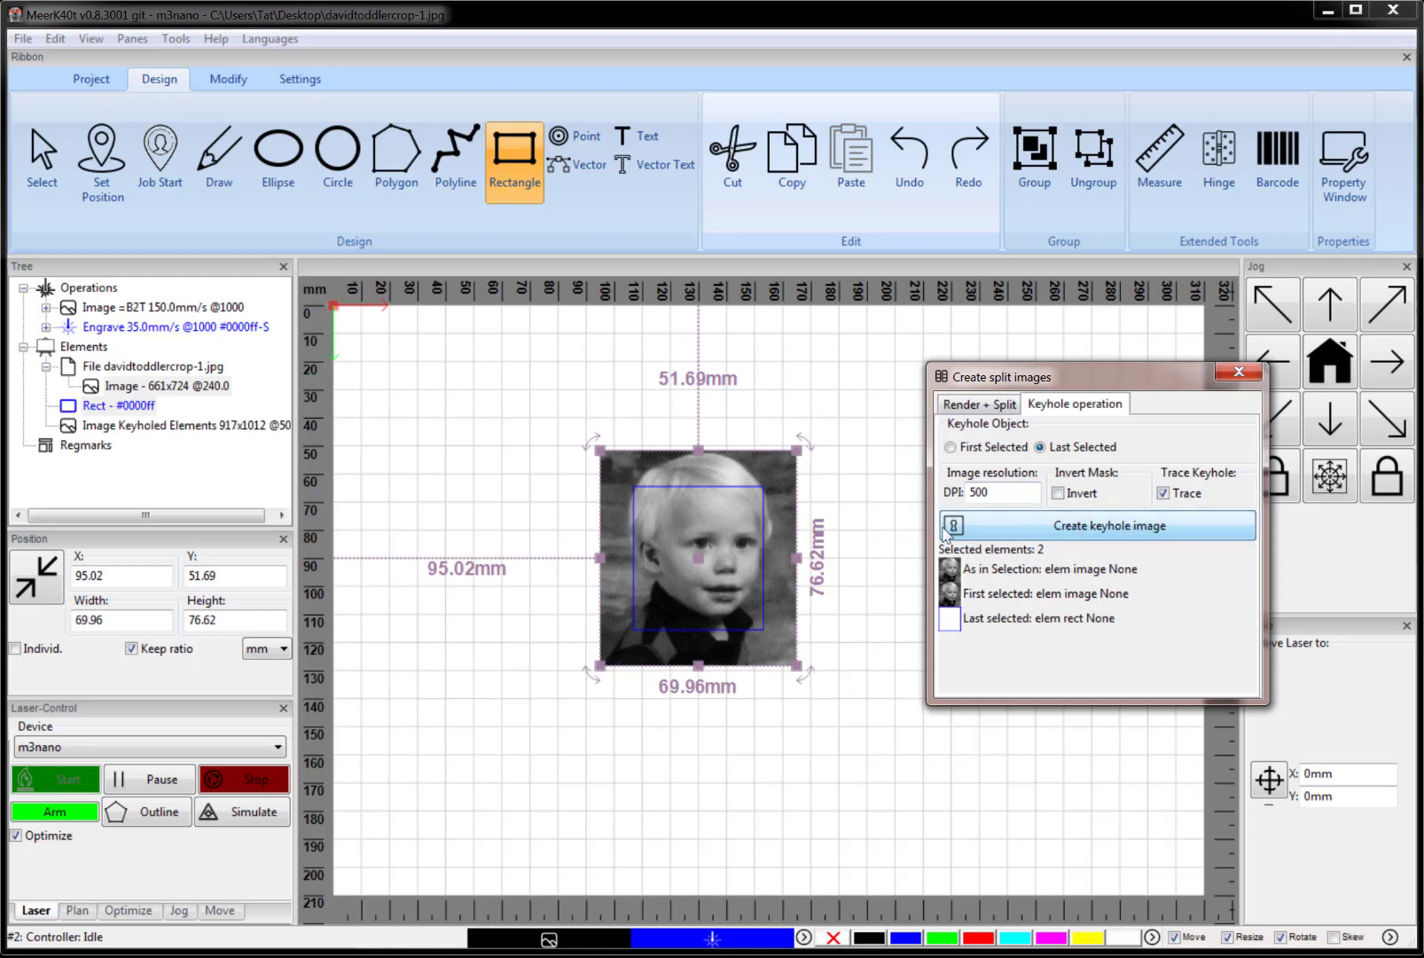
click(1094, 525)
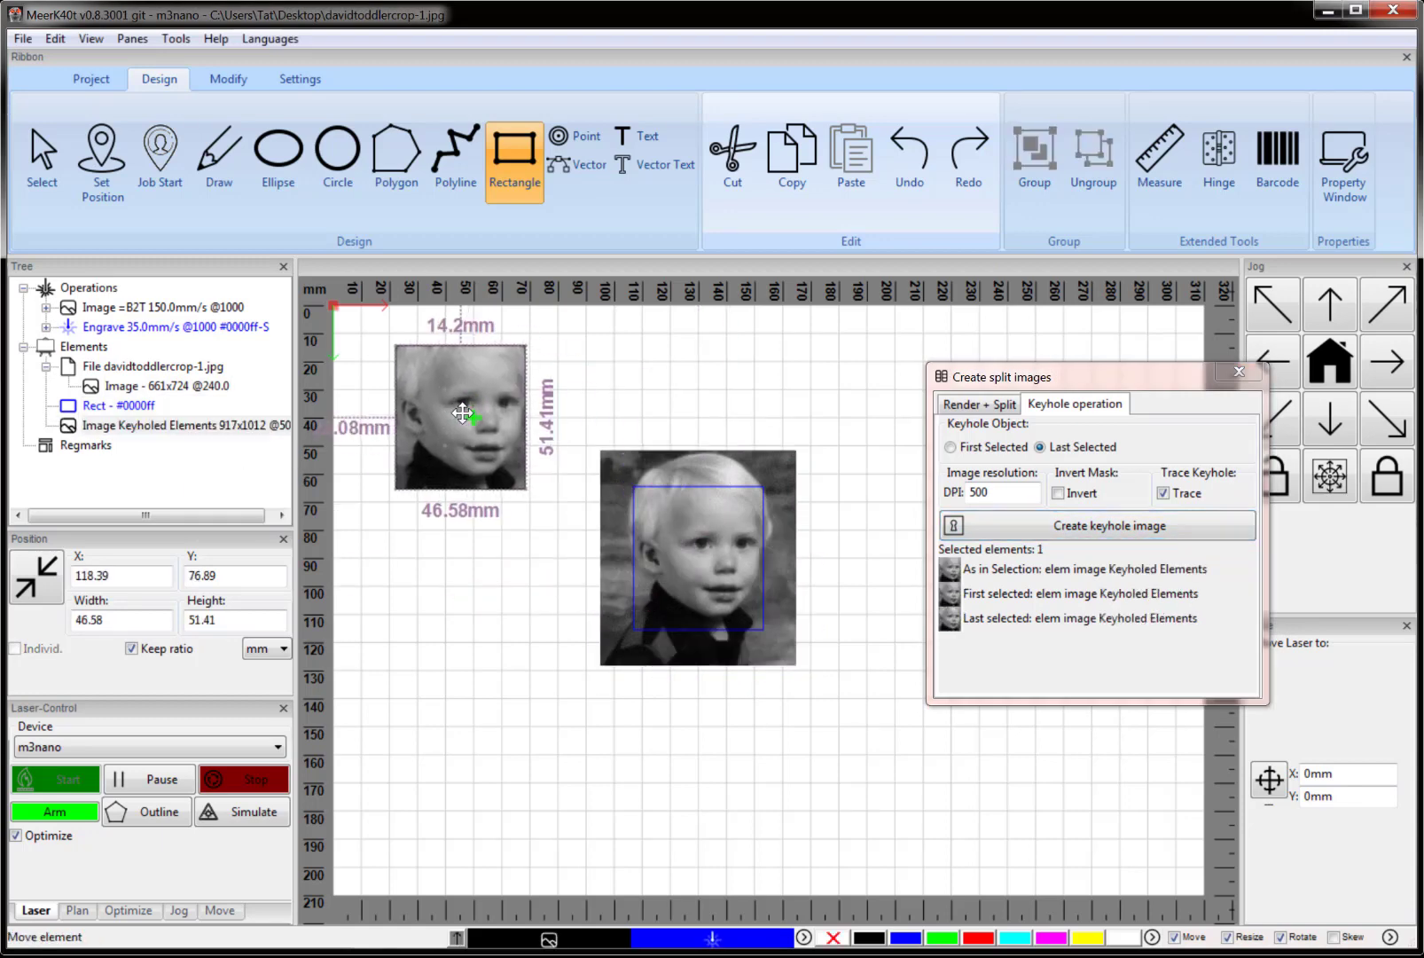
click(460, 415)
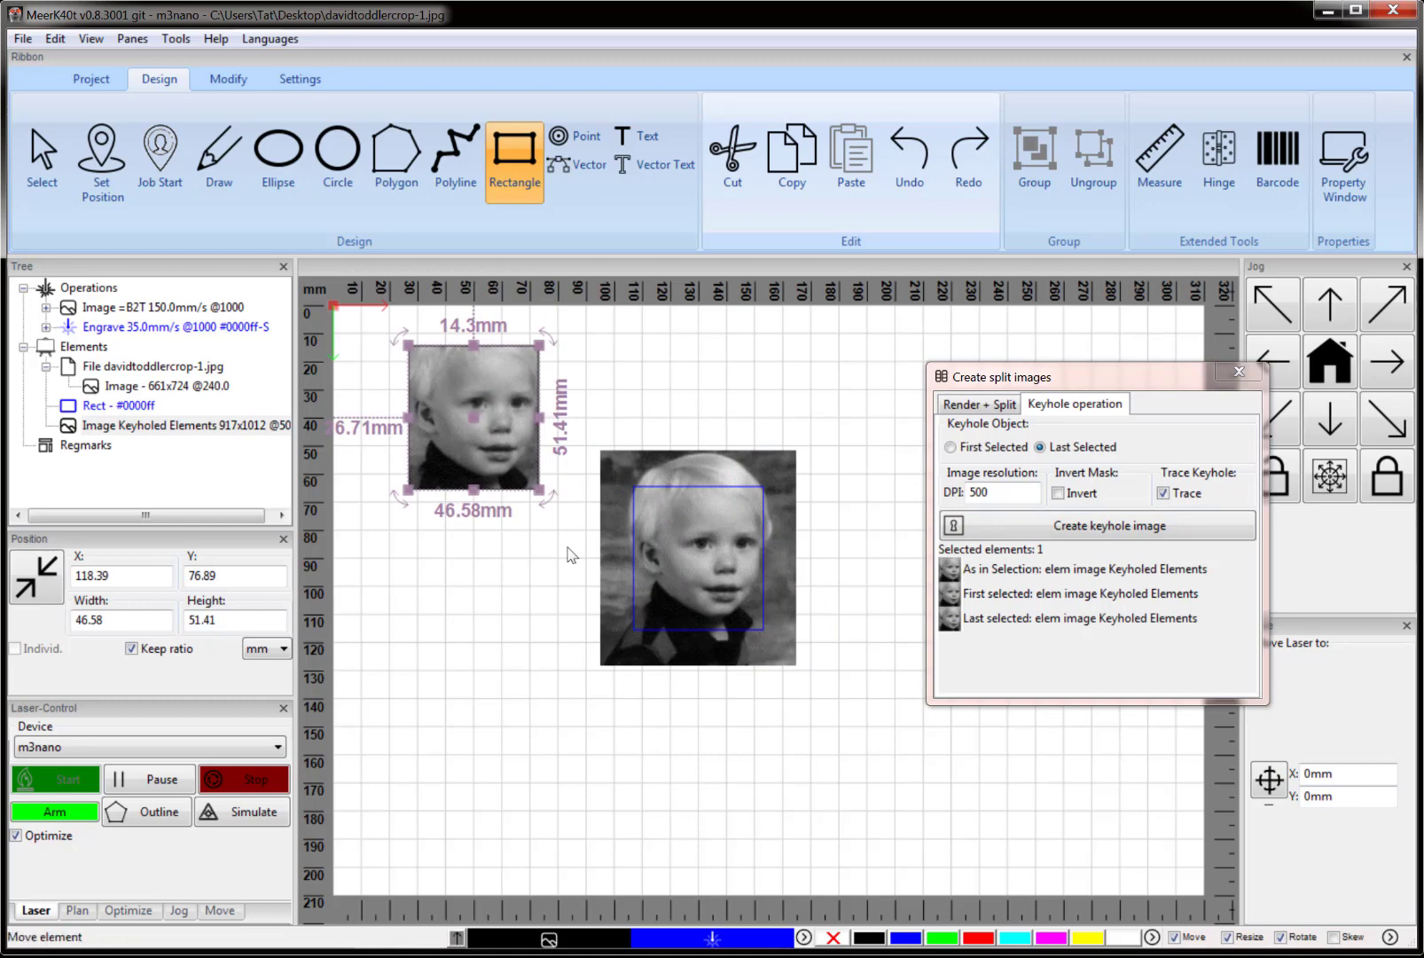
click(40, 158)
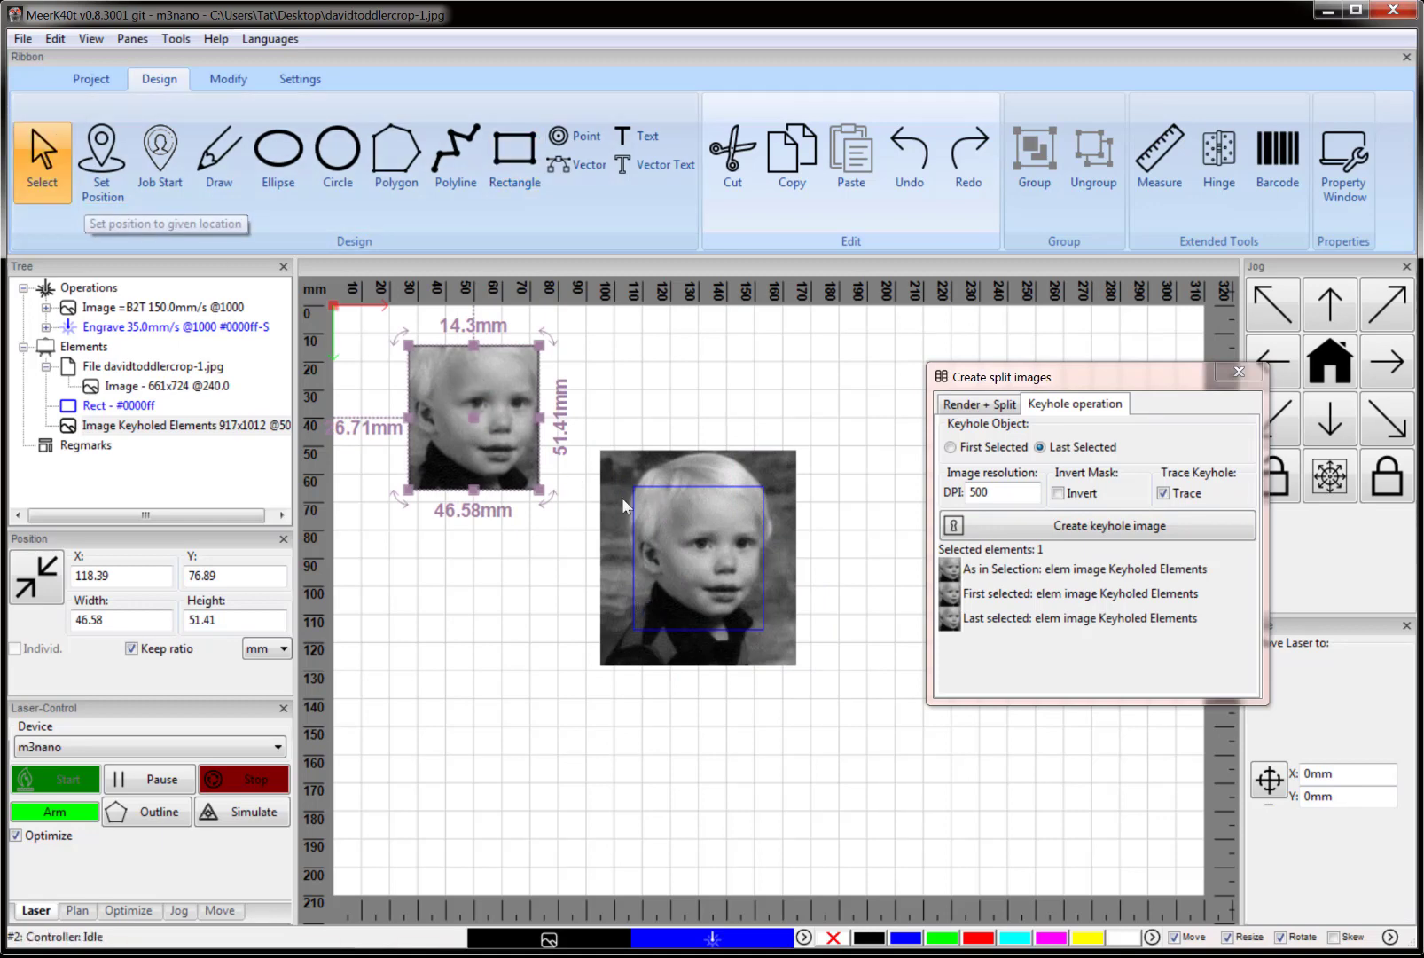
Draw a blue circle, select photo then circle, and create a circular keyholed copy
click(698, 559)
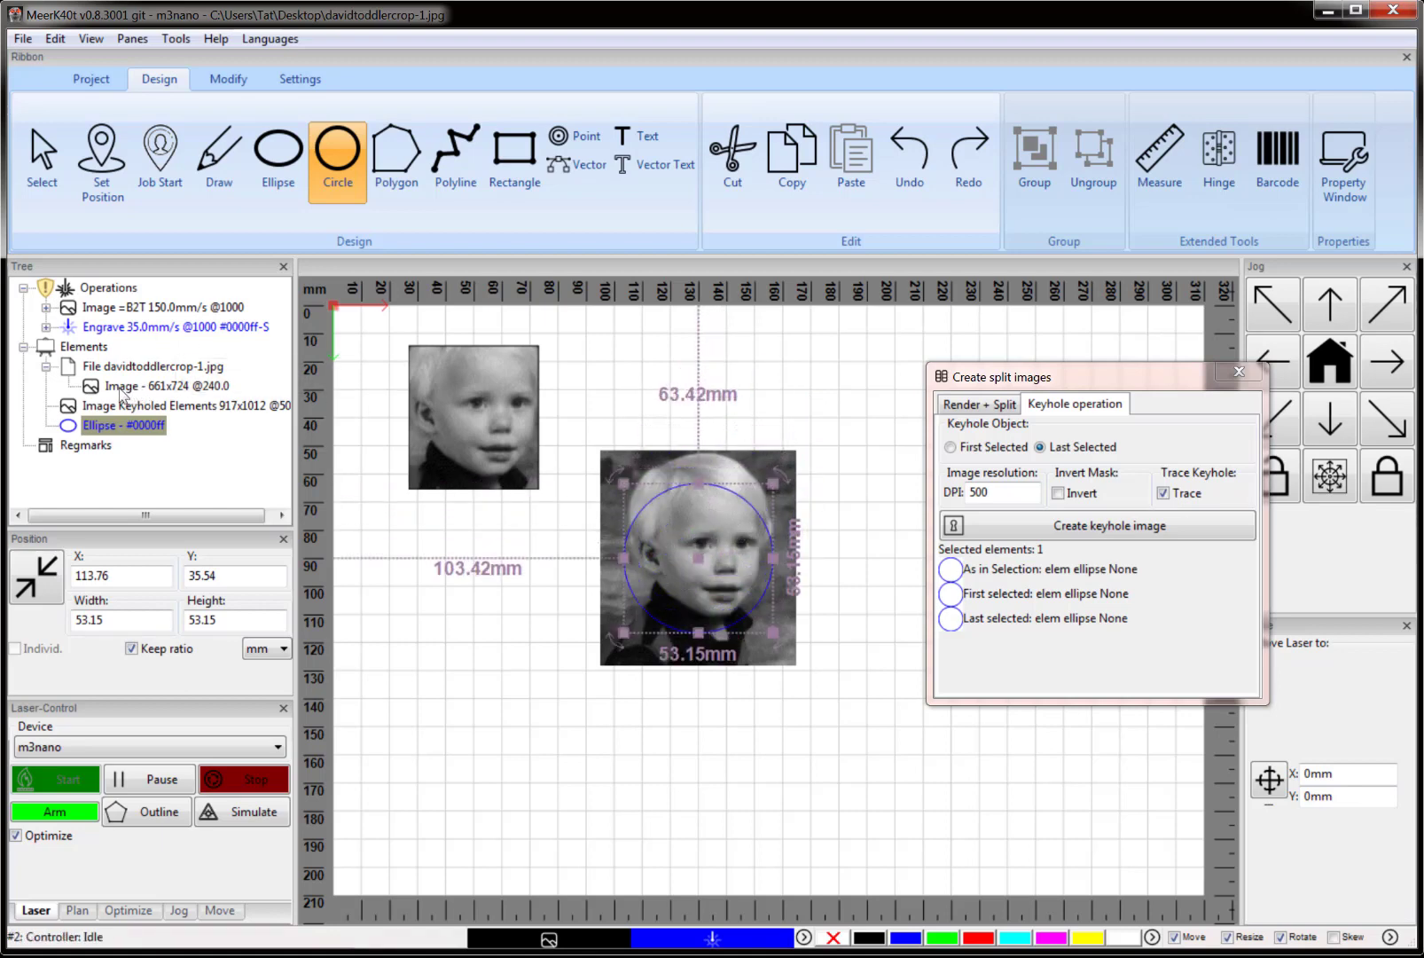
click(167, 385)
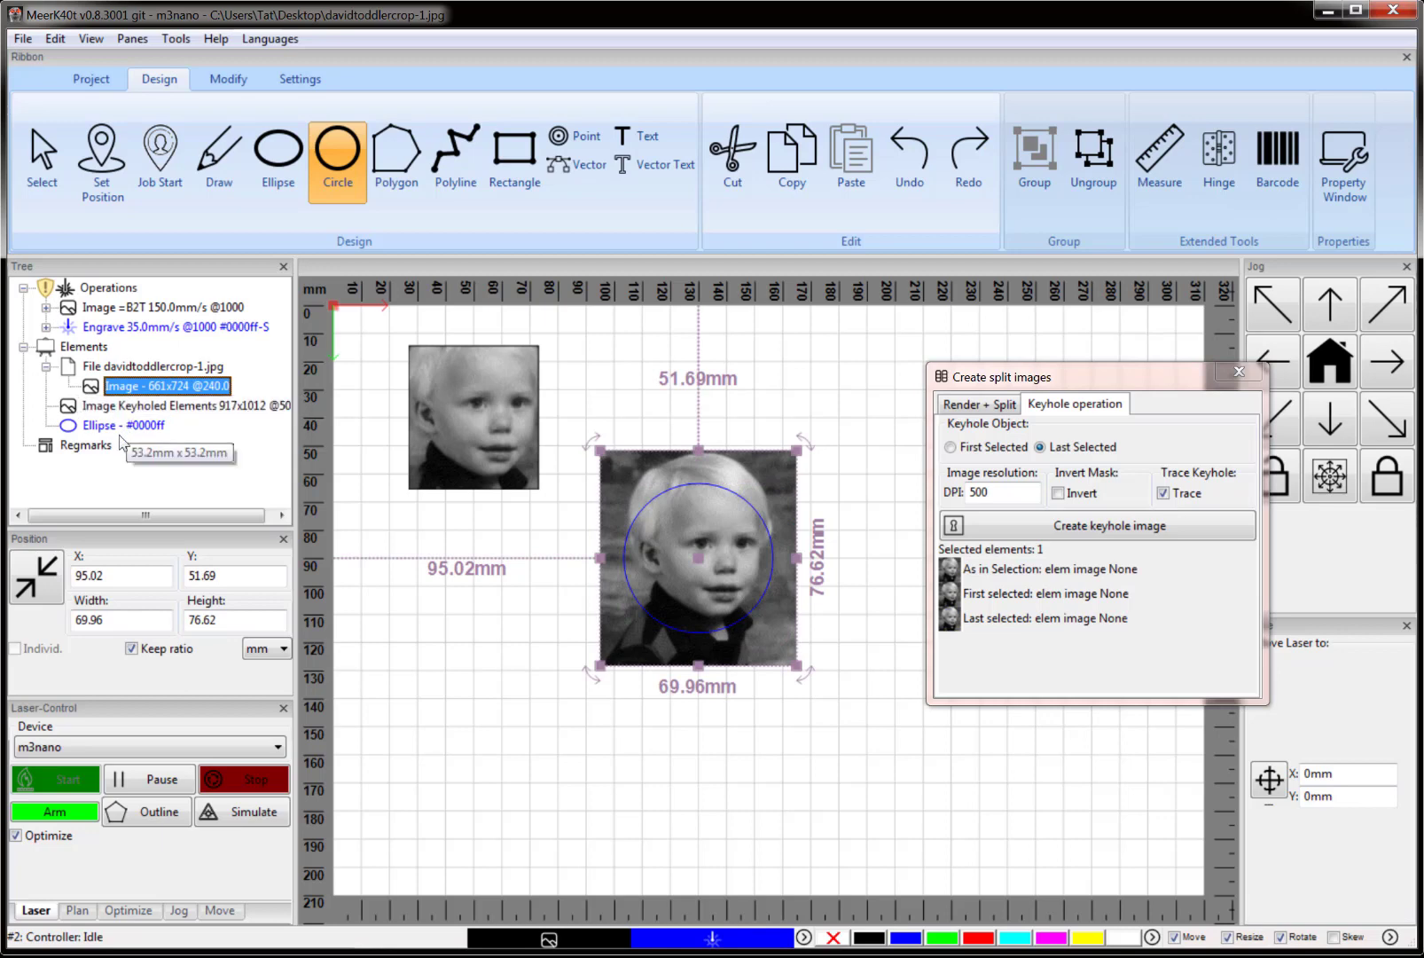
click(122, 425)
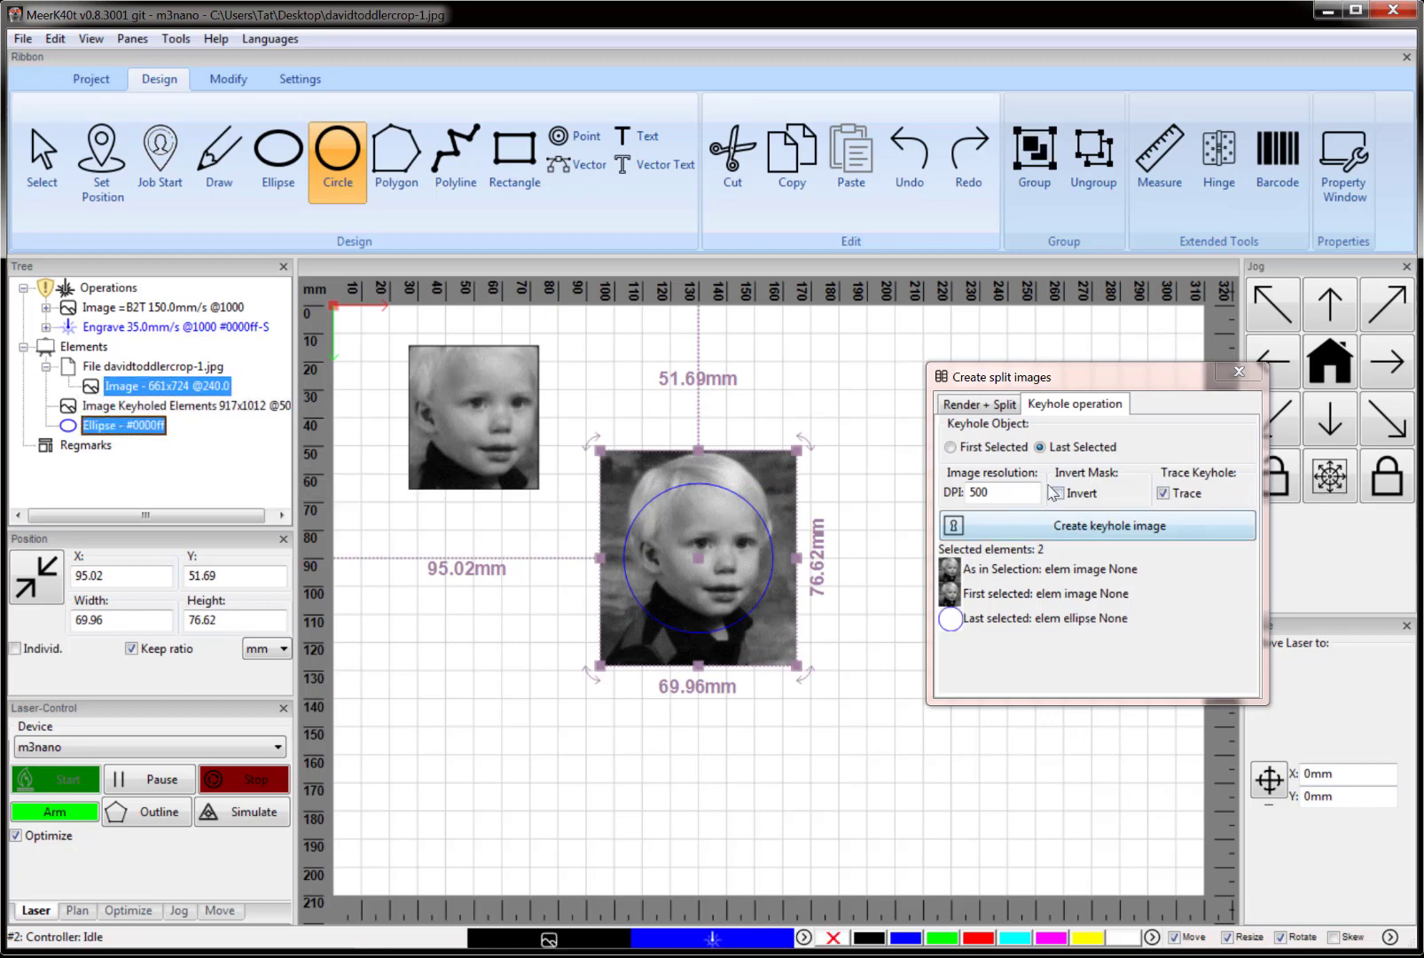
click(1058, 492)
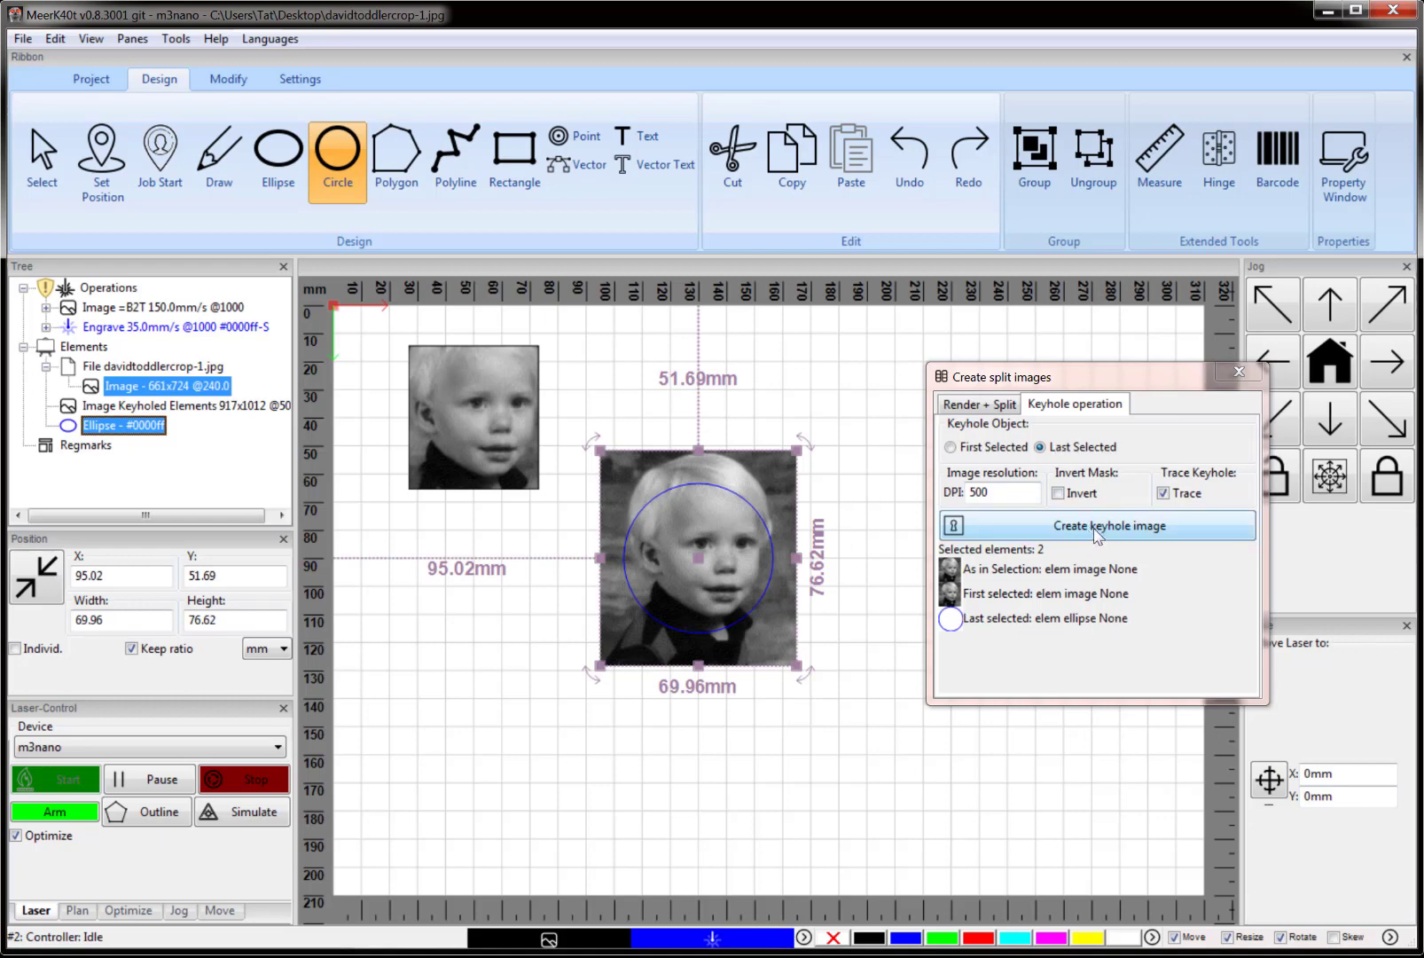
click(1095, 525)
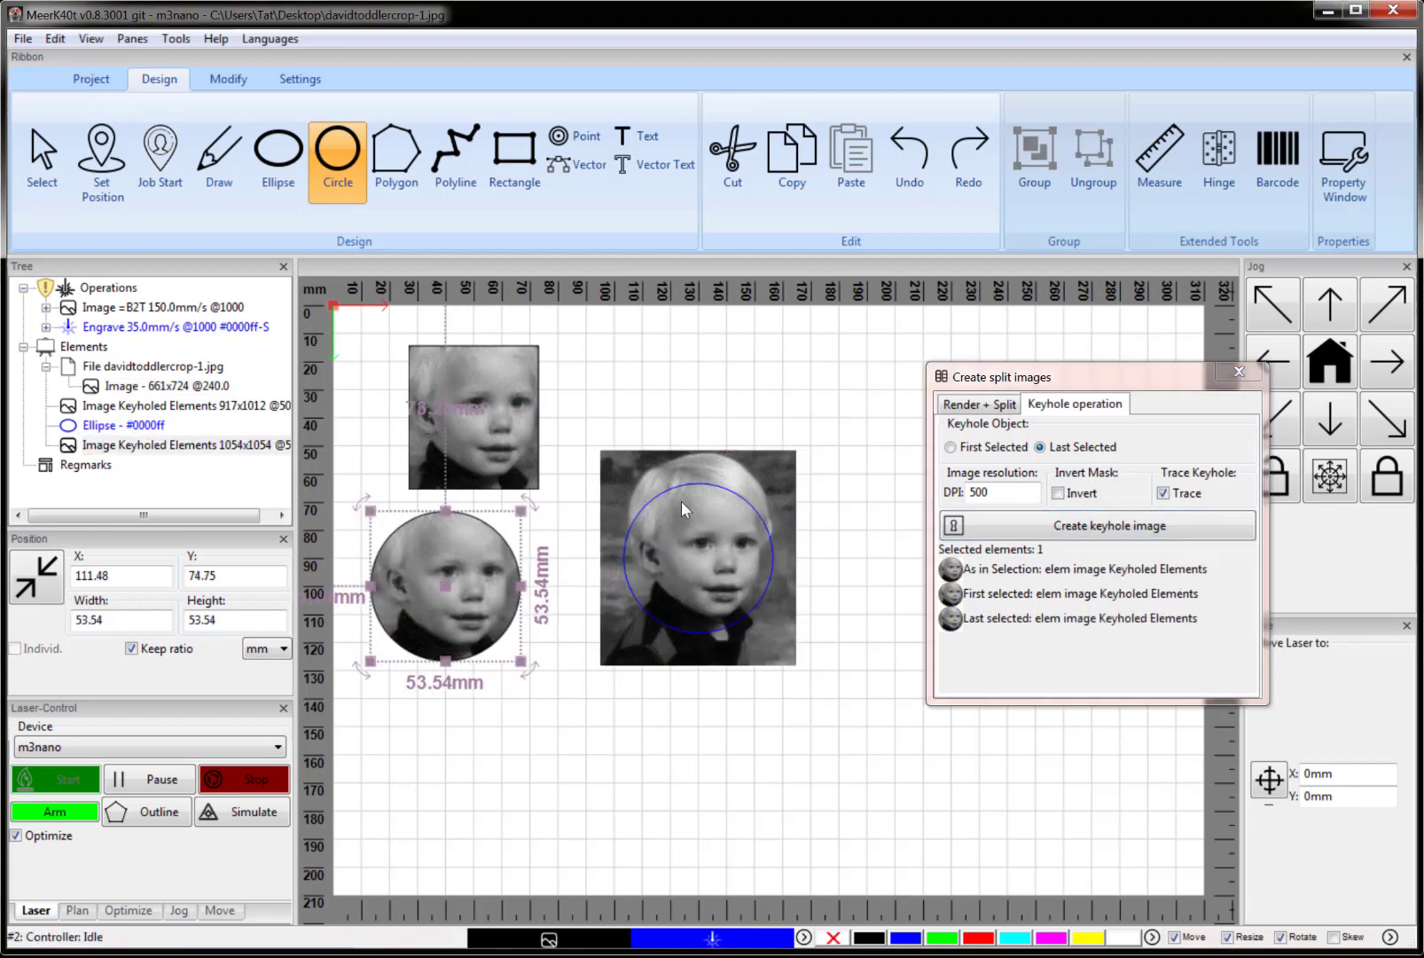
mouse_move(293, 262)
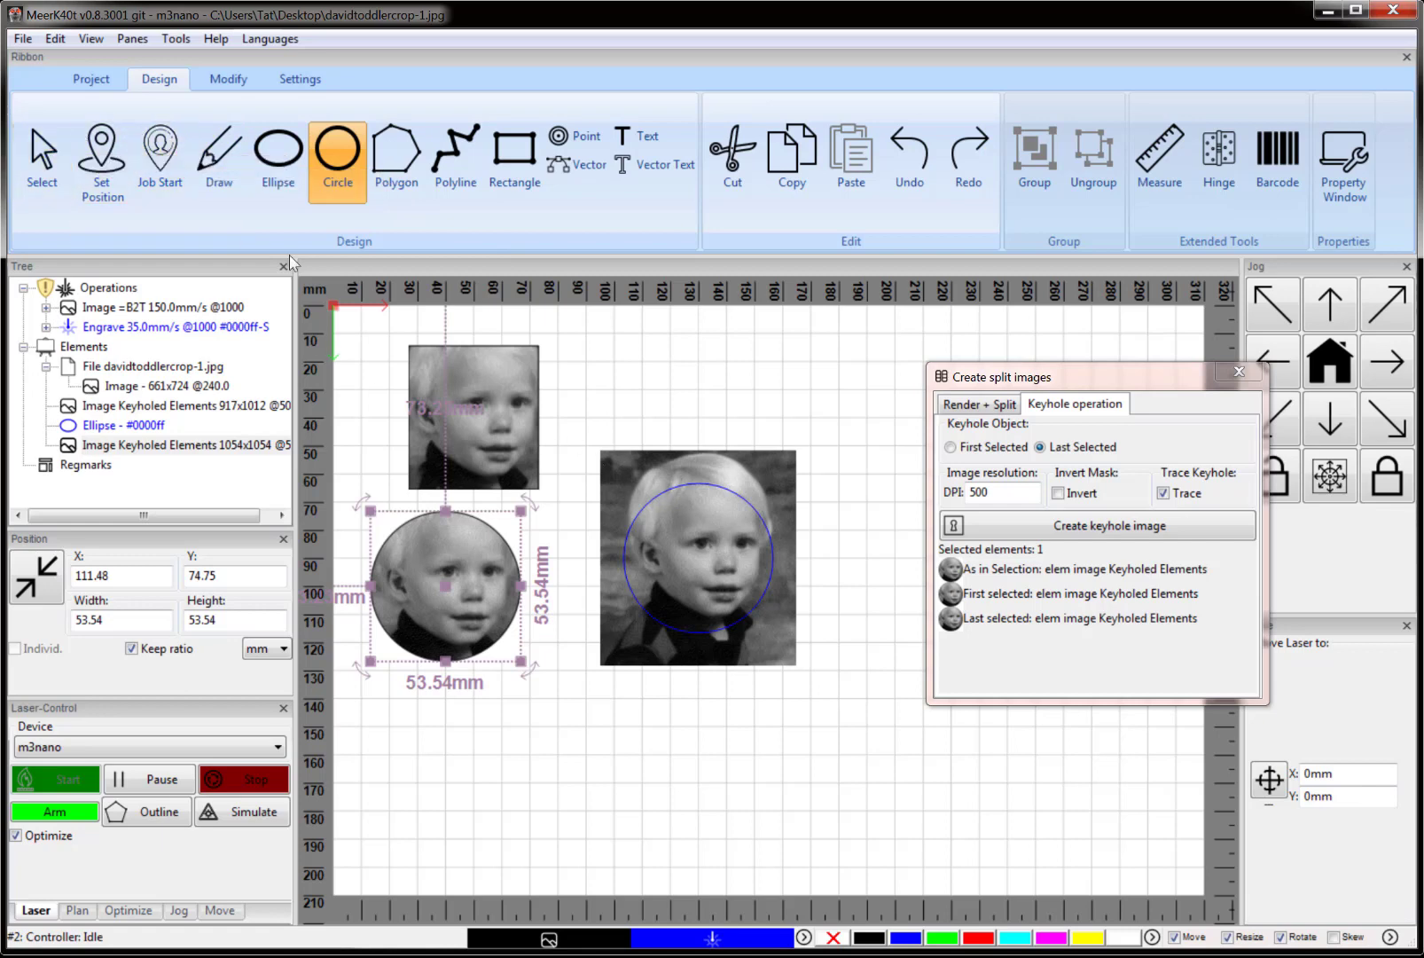
mouse_move(349, 172)
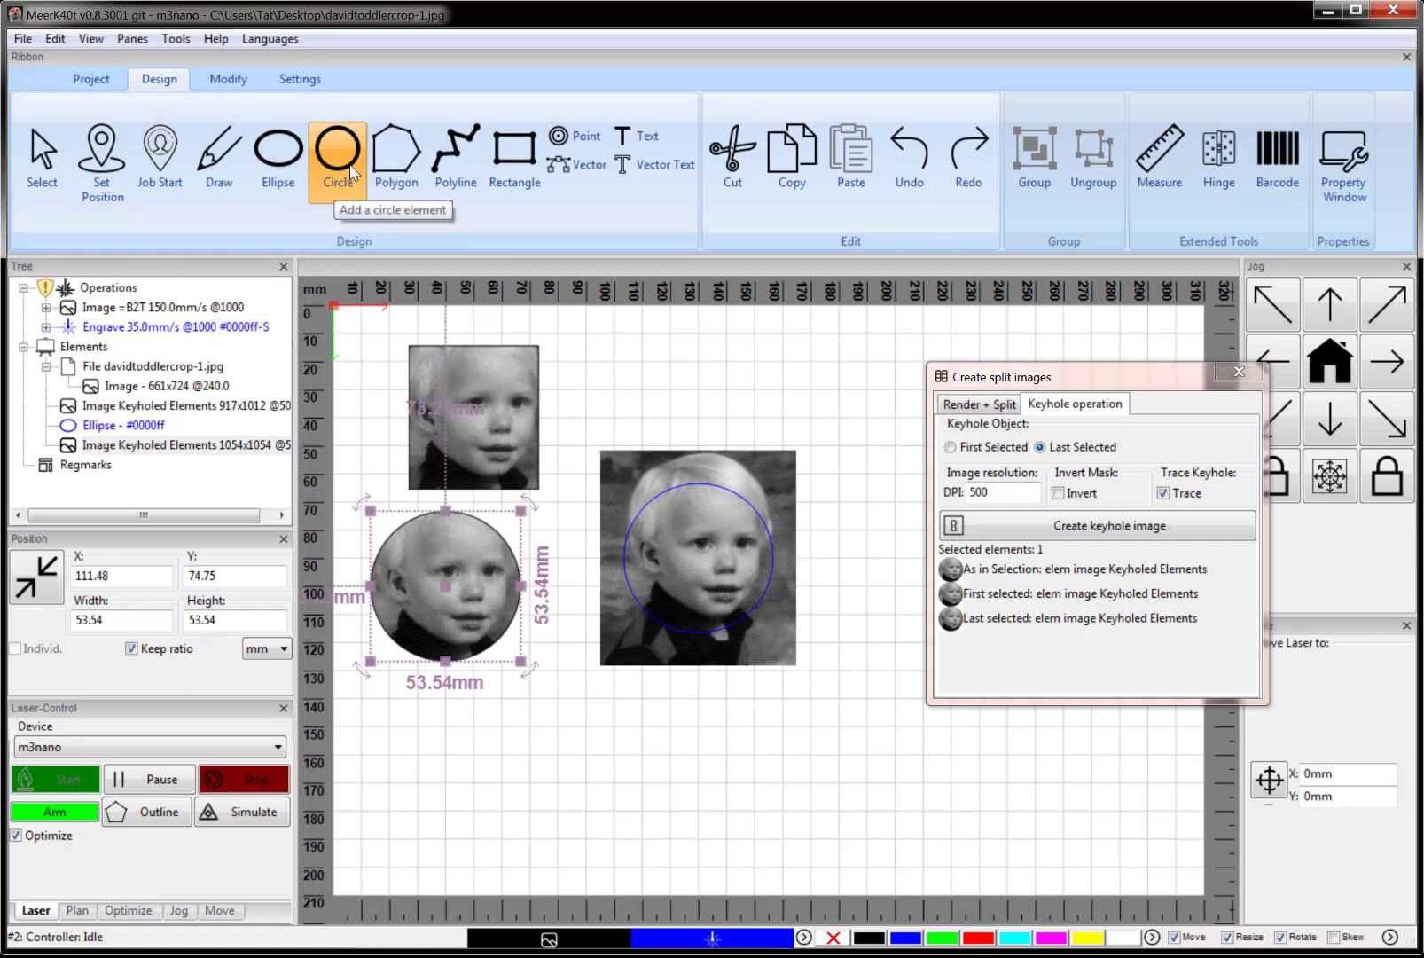
Remove the blue circle and switch to drawing a wide rectangle over the photo's lower half
click(123, 425)
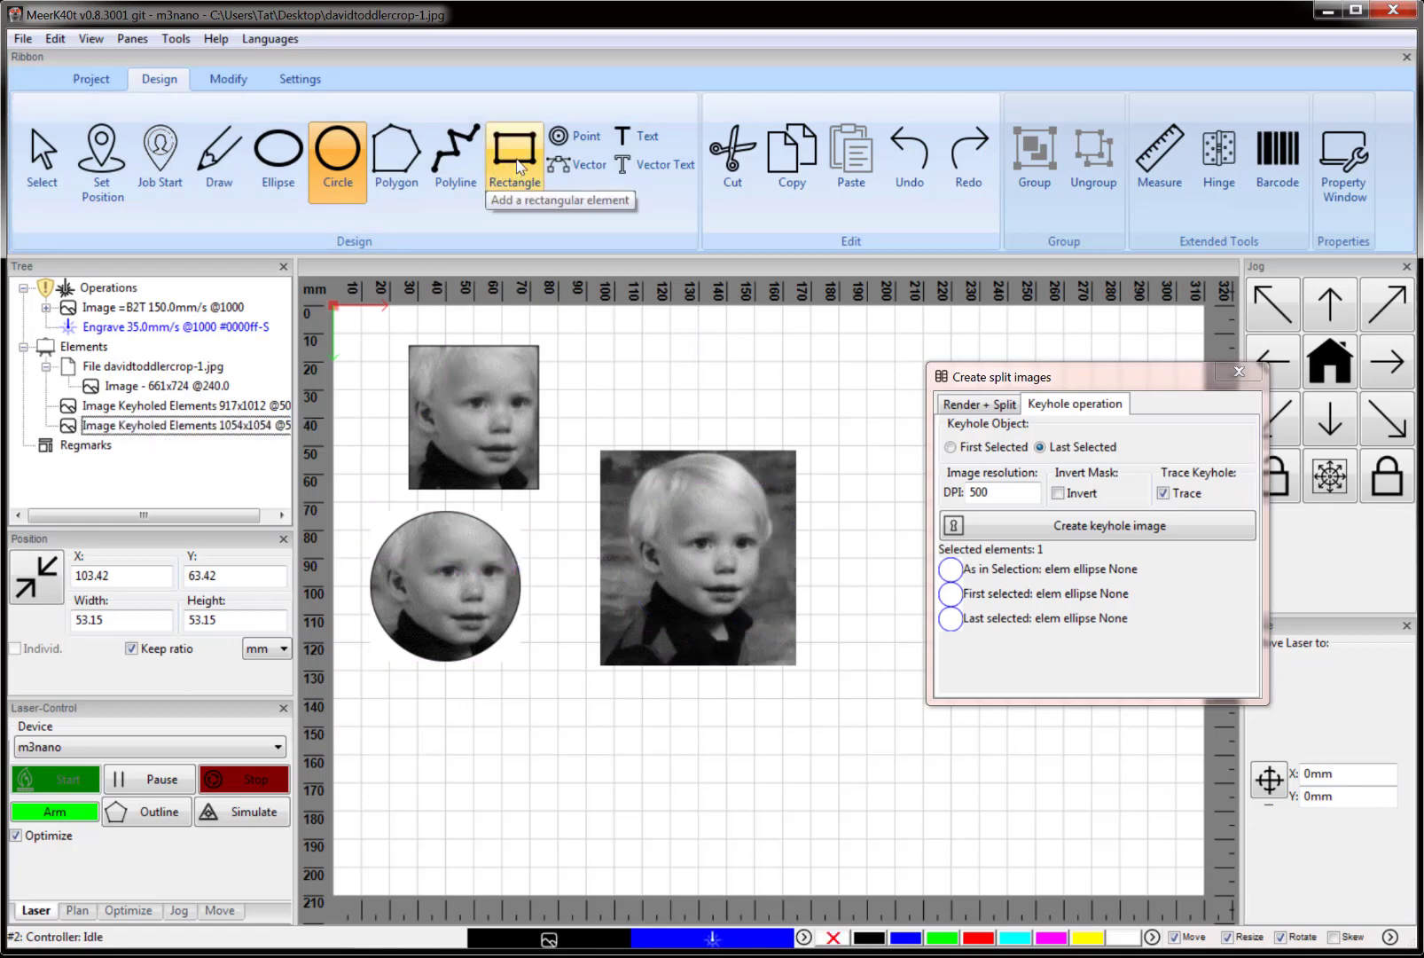
click(515, 150)
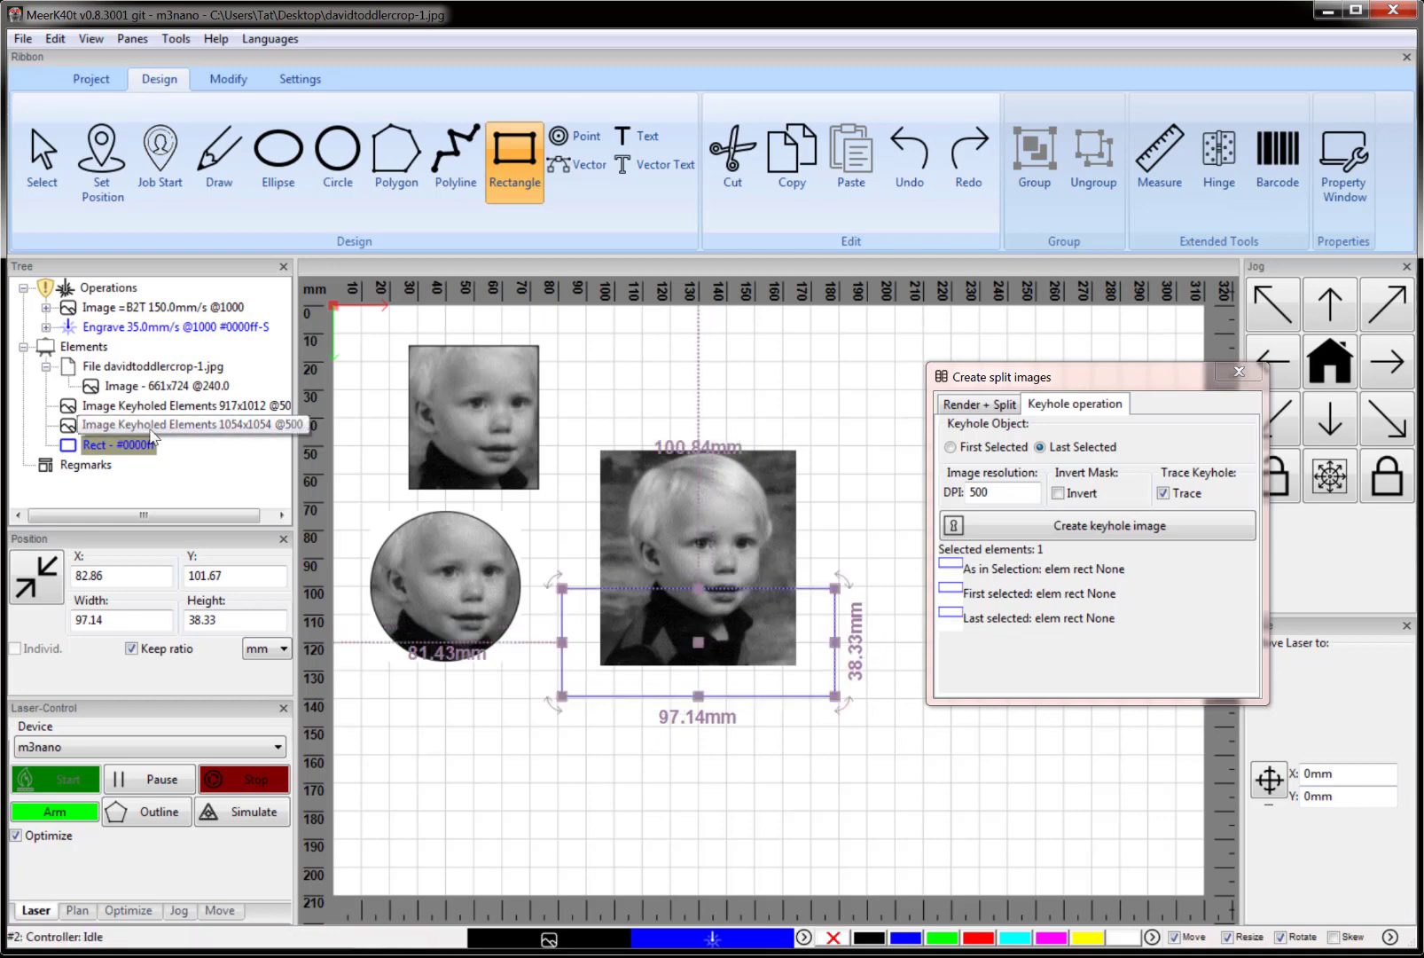
Select photo then rectangle, tick Invert, and create the inverted keyholed copy
click(166, 385)
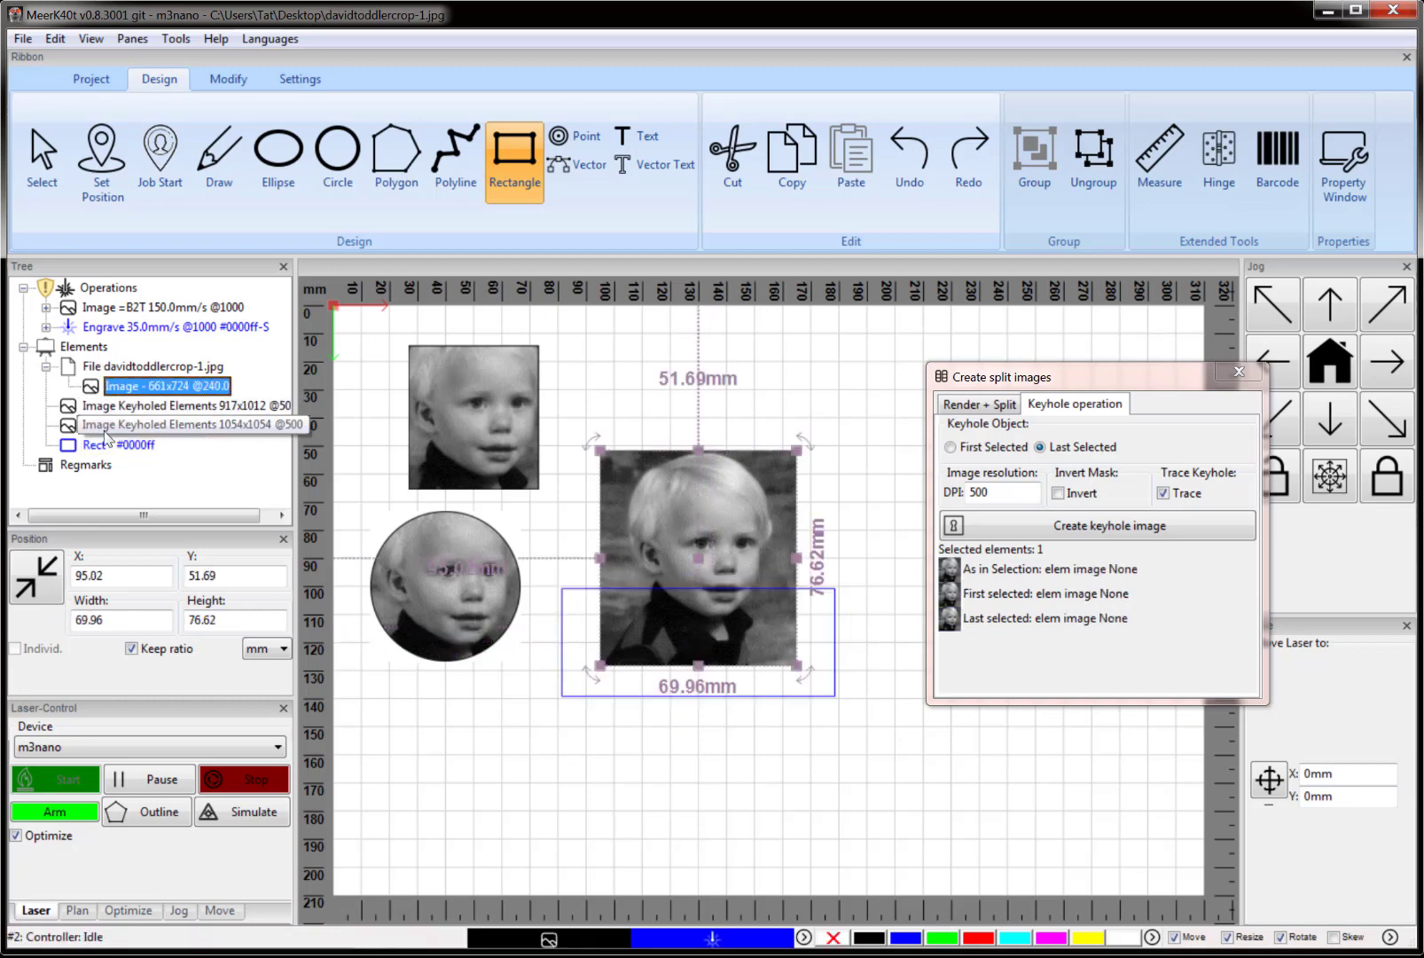
click(119, 445)
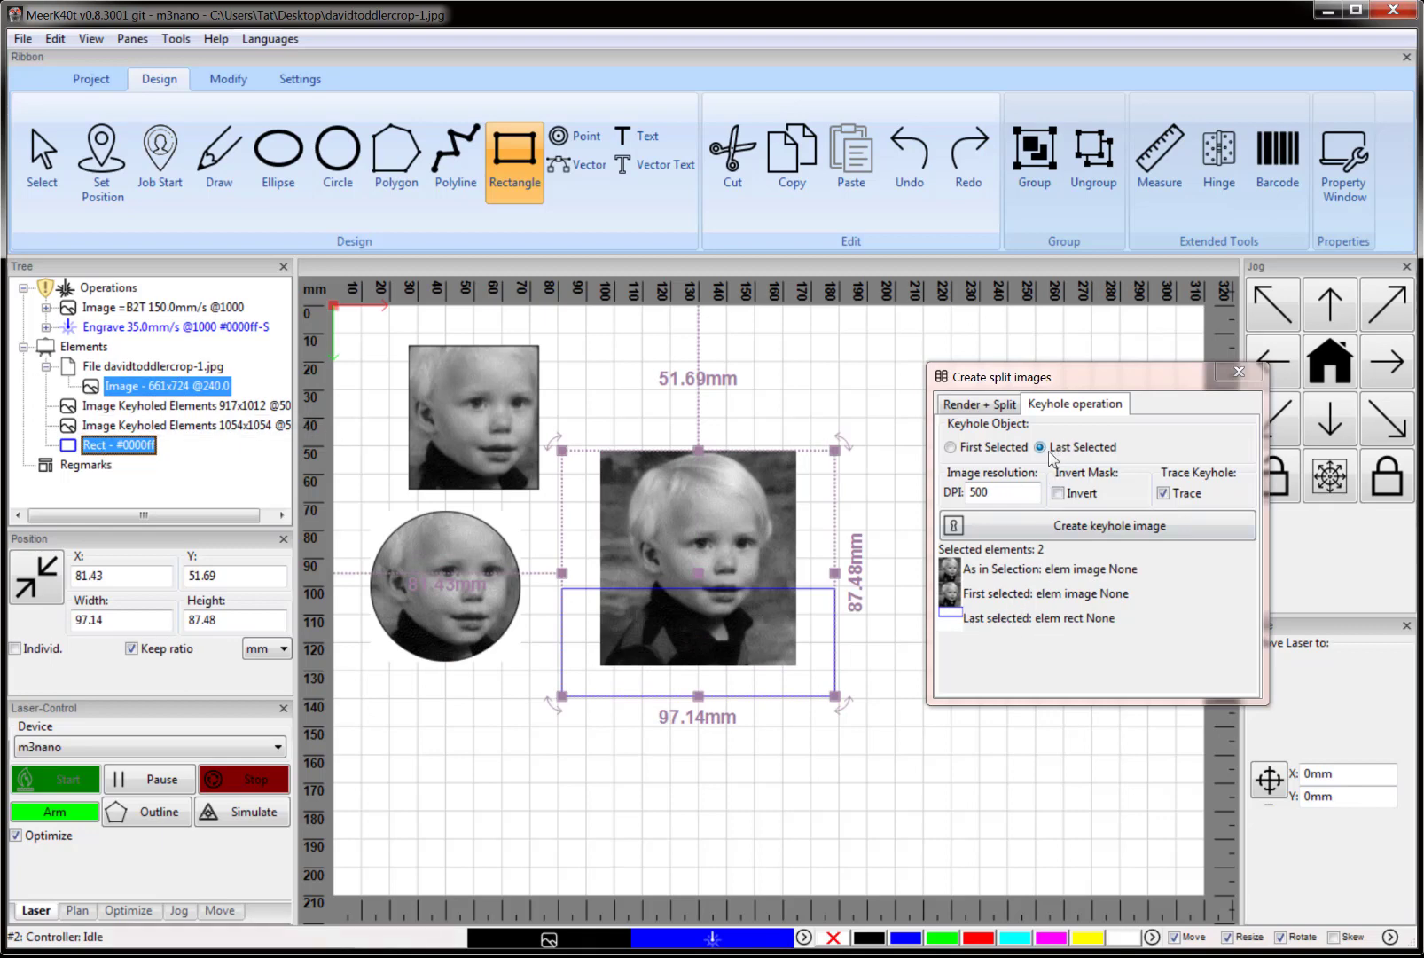
click(1058, 492)
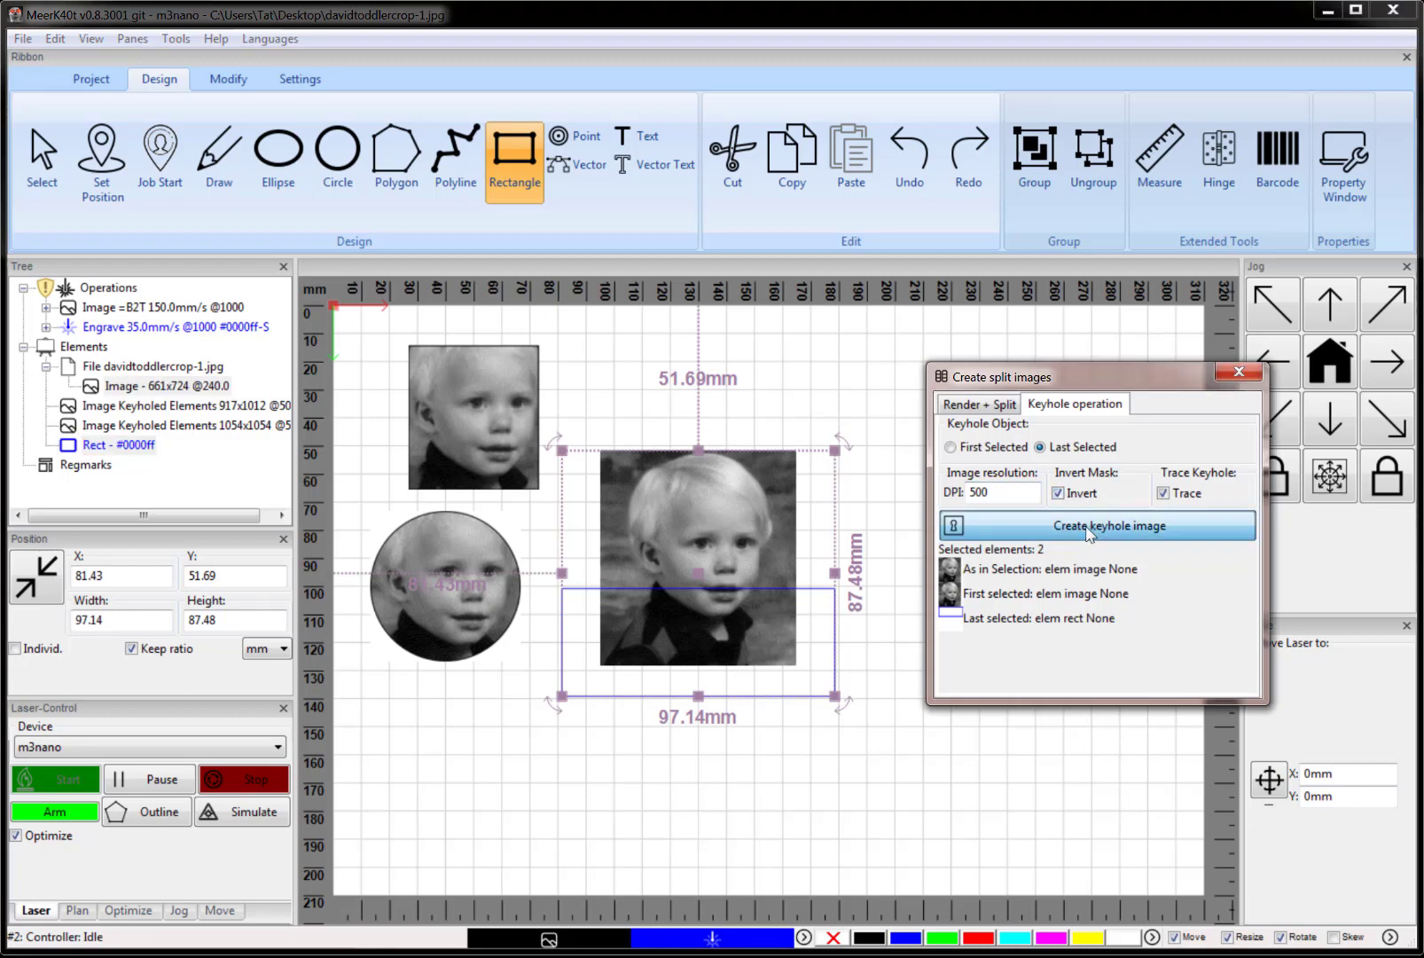
click(1094, 525)
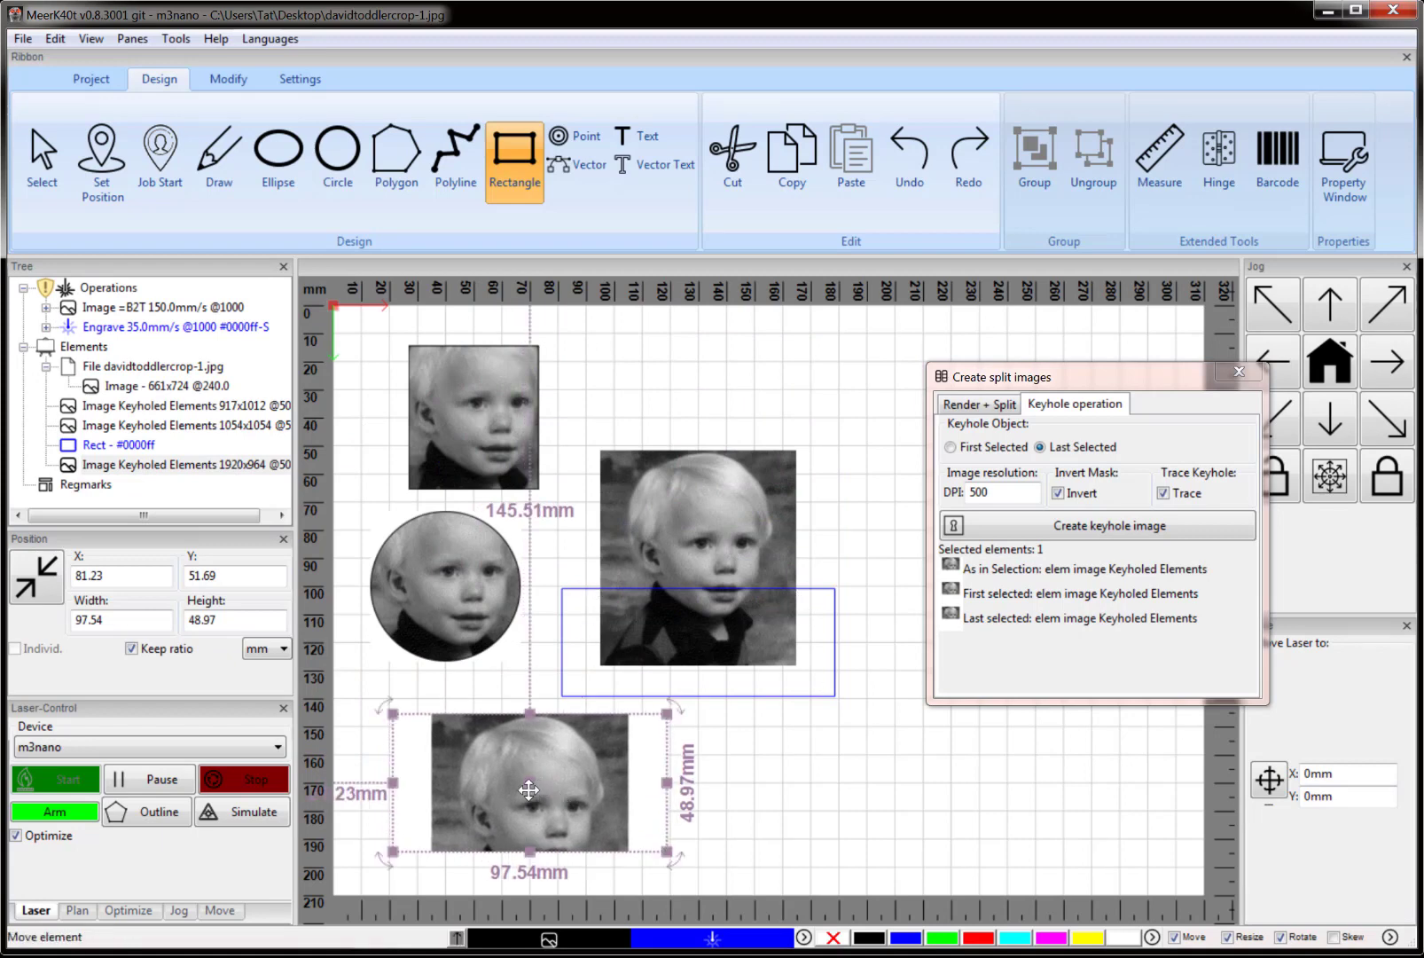
mouse_move(608, 602)
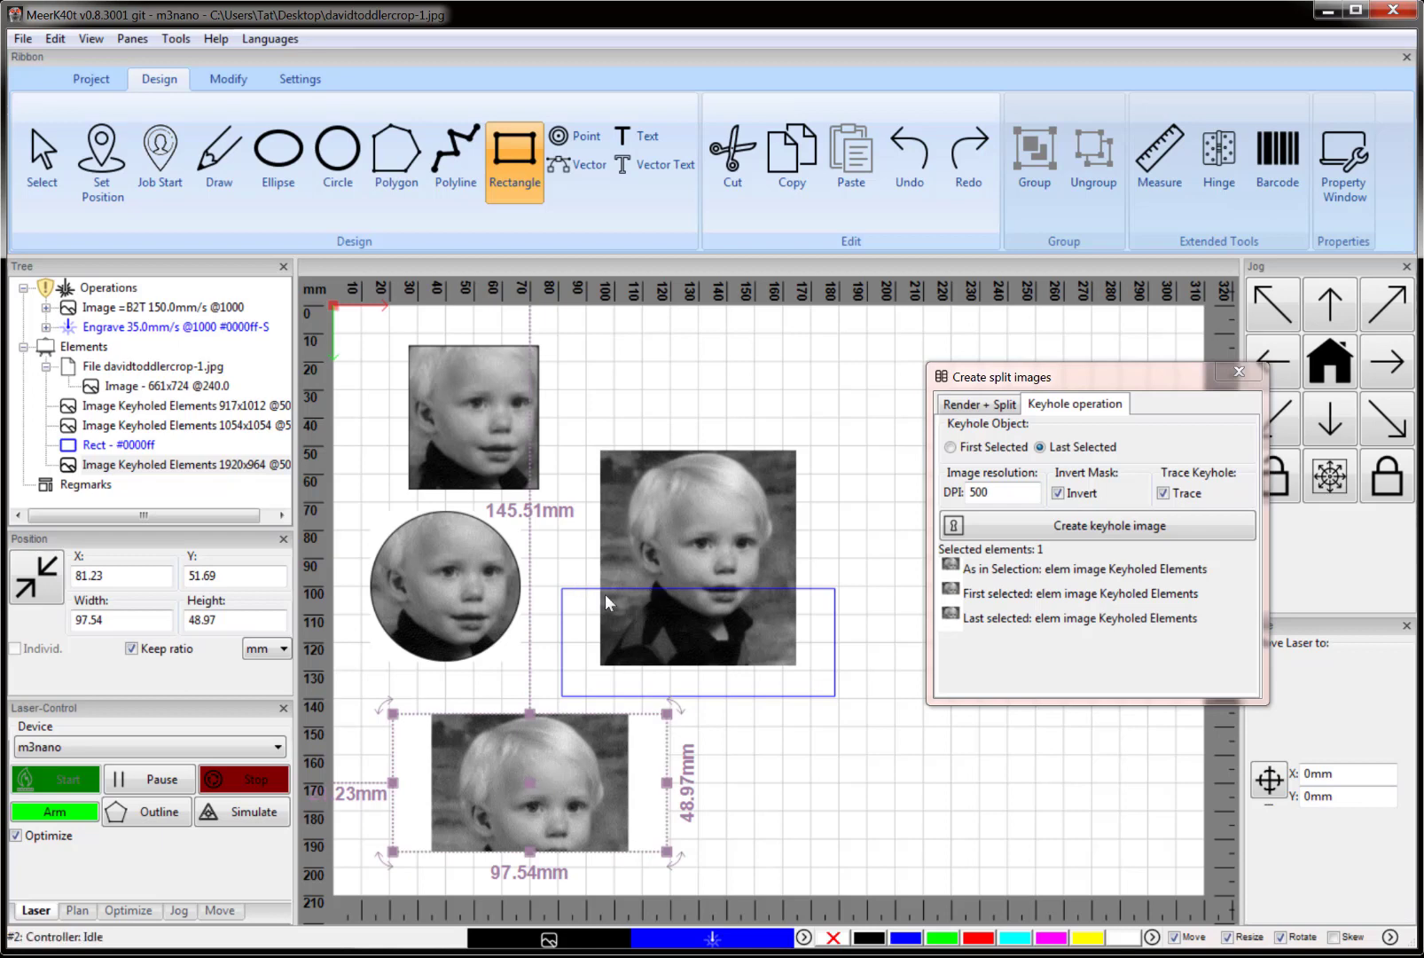
mouse_move(517, 844)
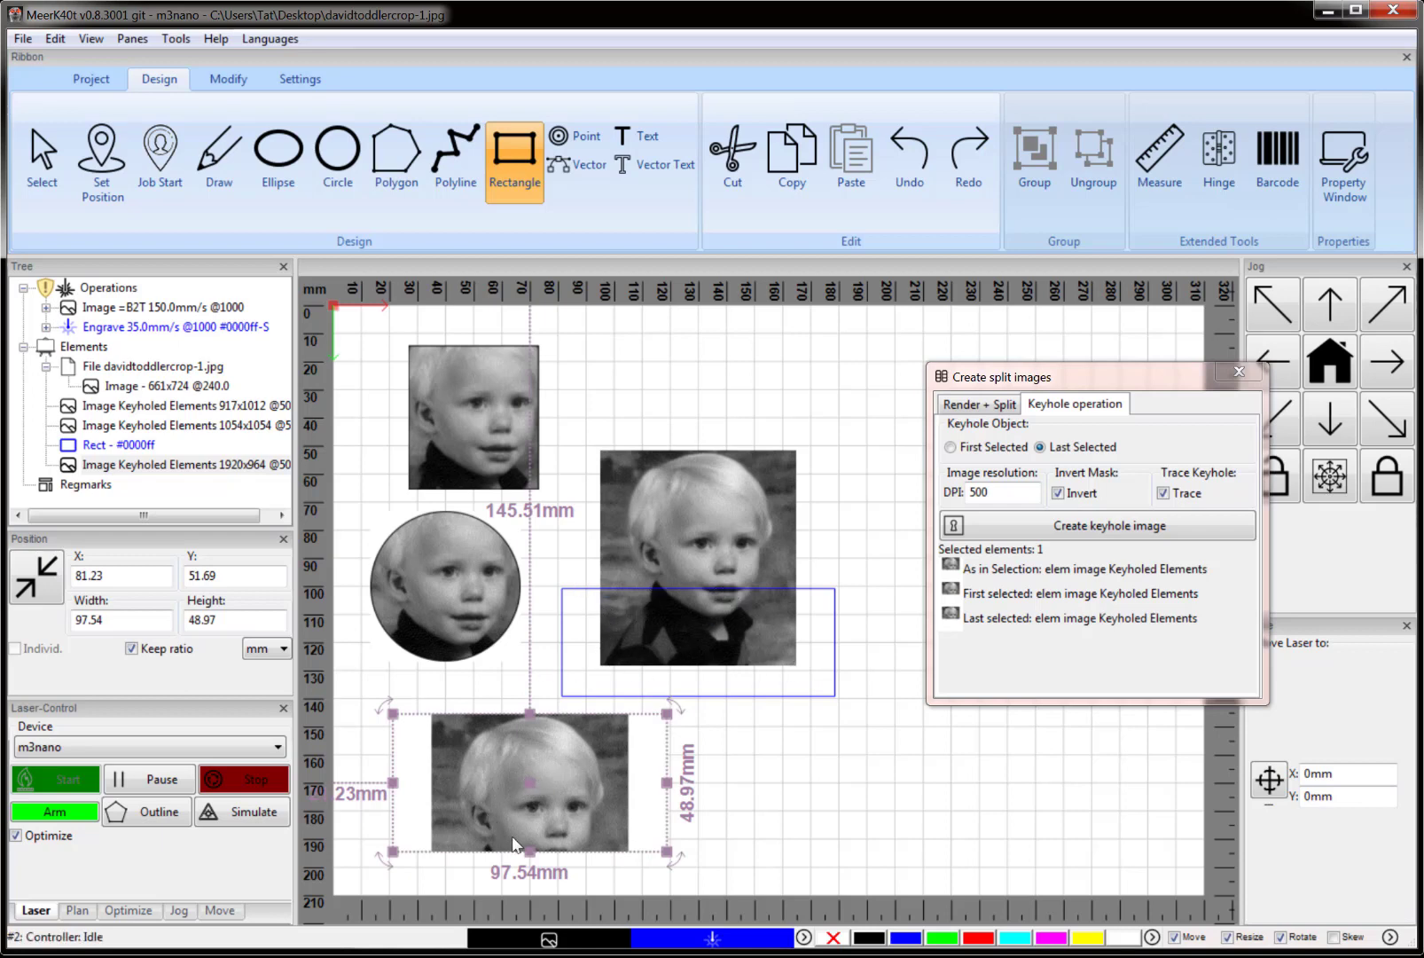
mouse_move(799, 570)
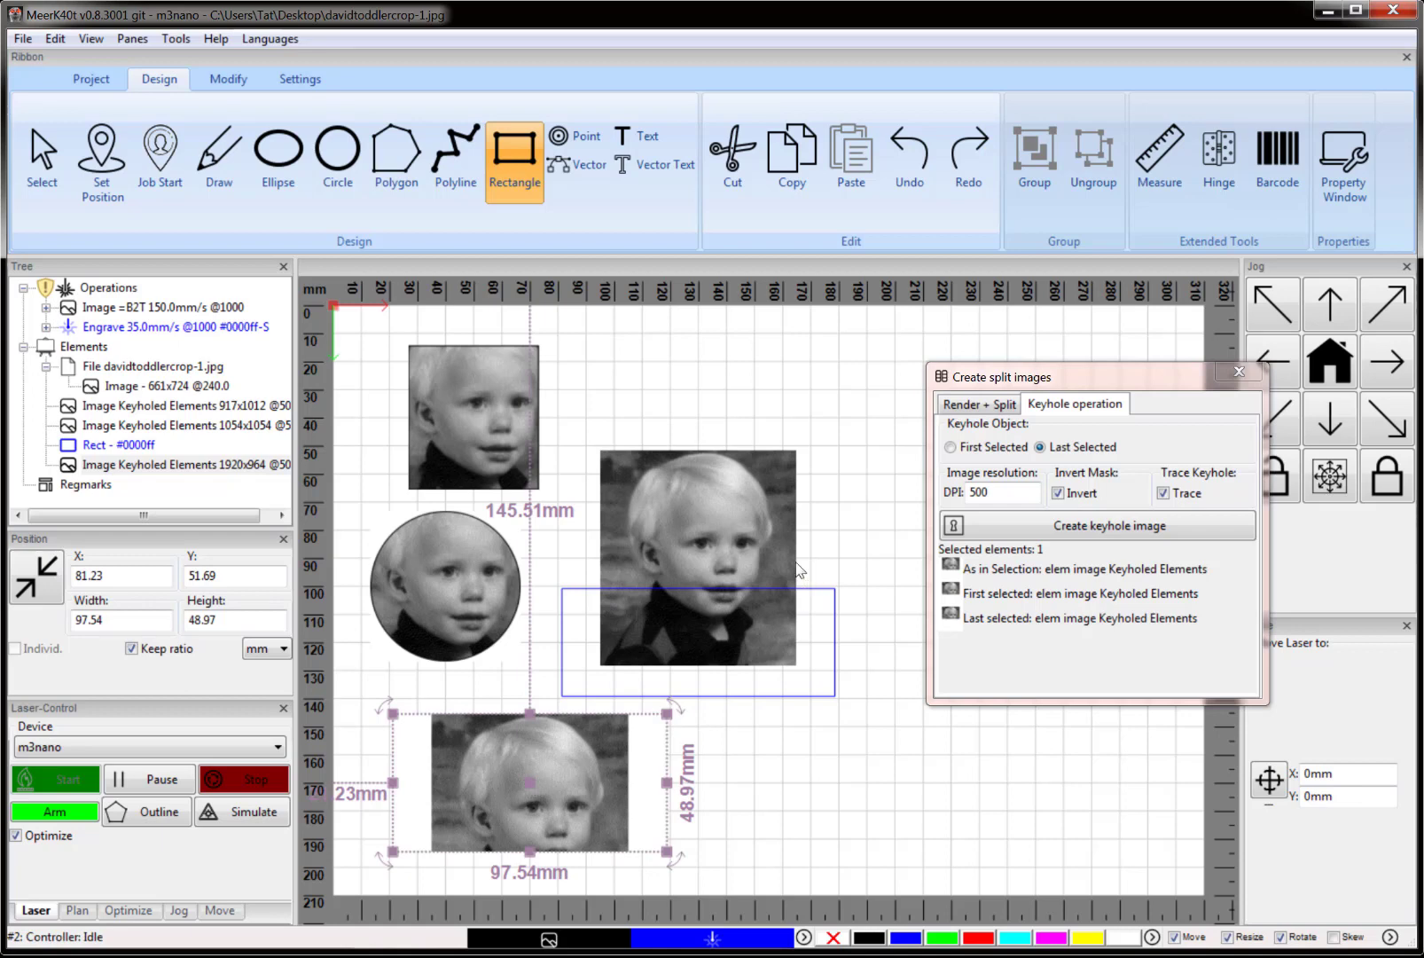
mouse_move(965, 476)
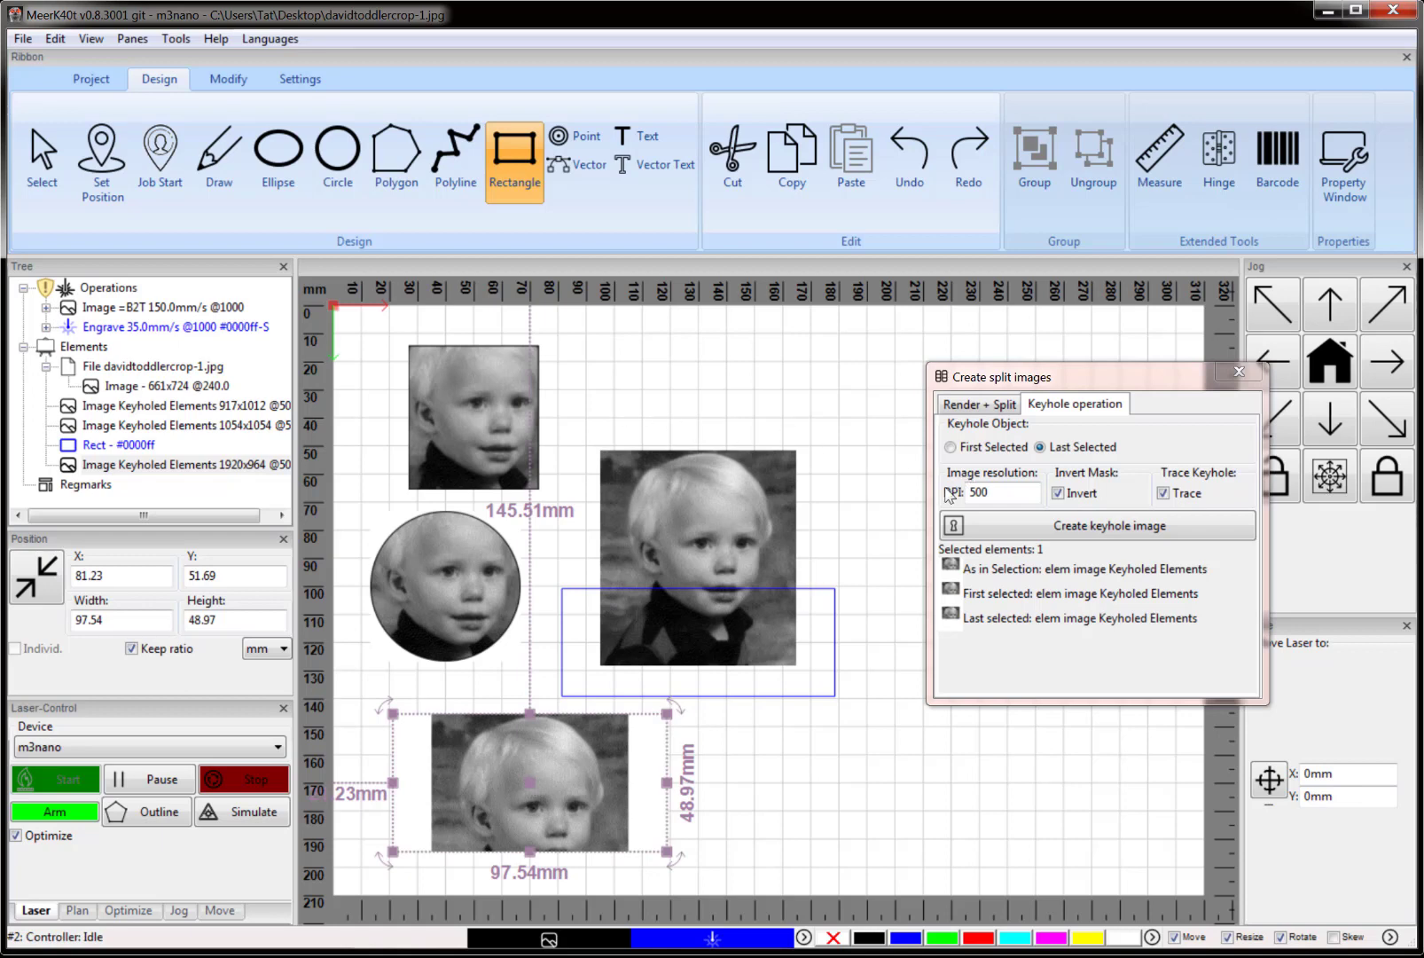
mouse_move(586, 546)
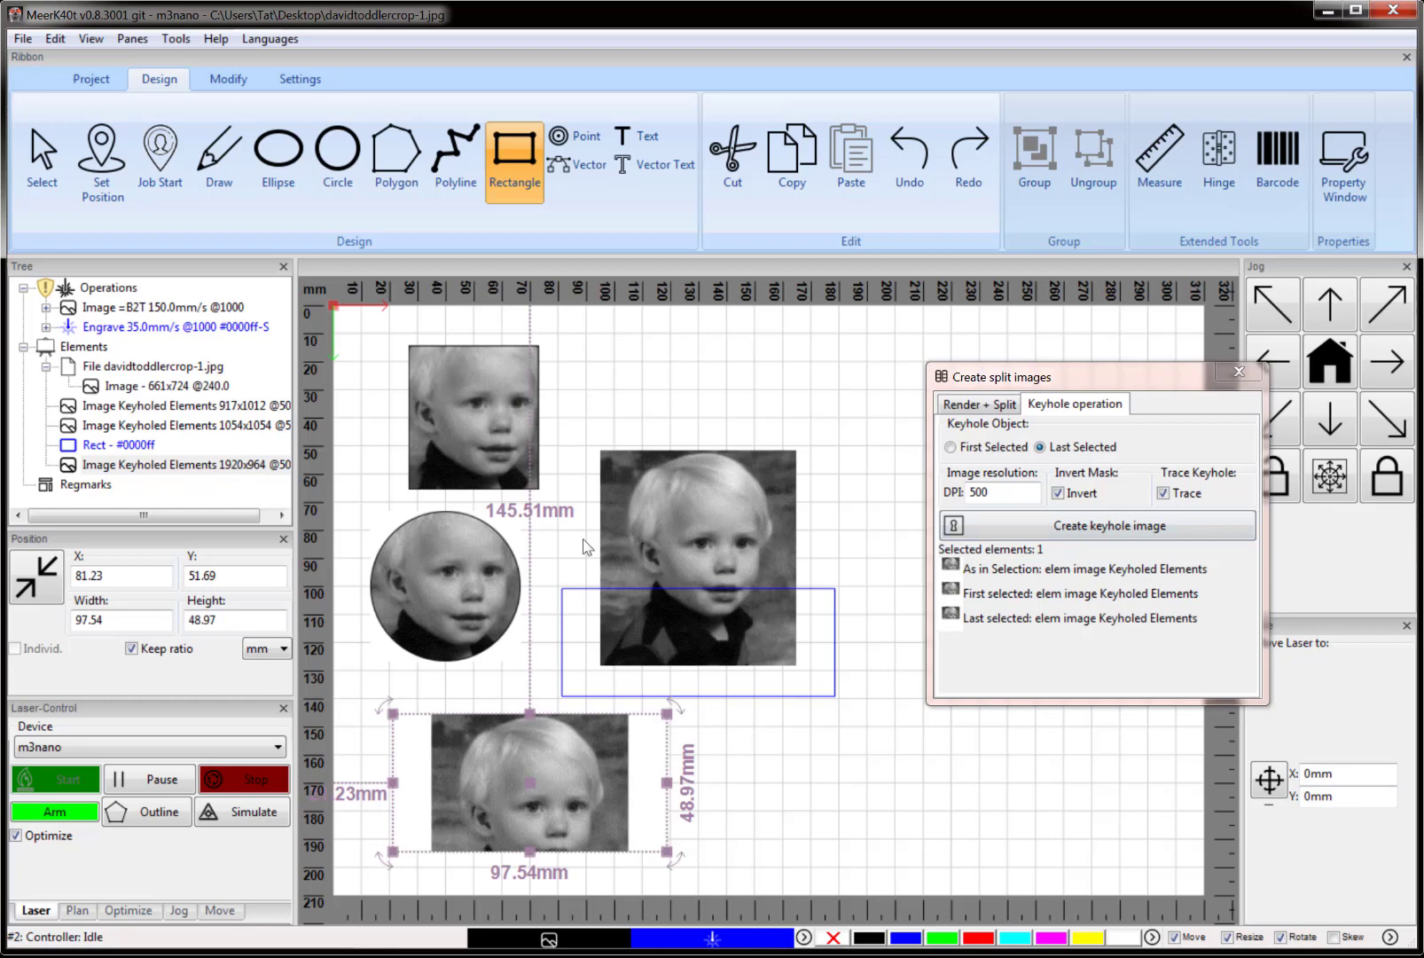
mouse_move(454, 571)
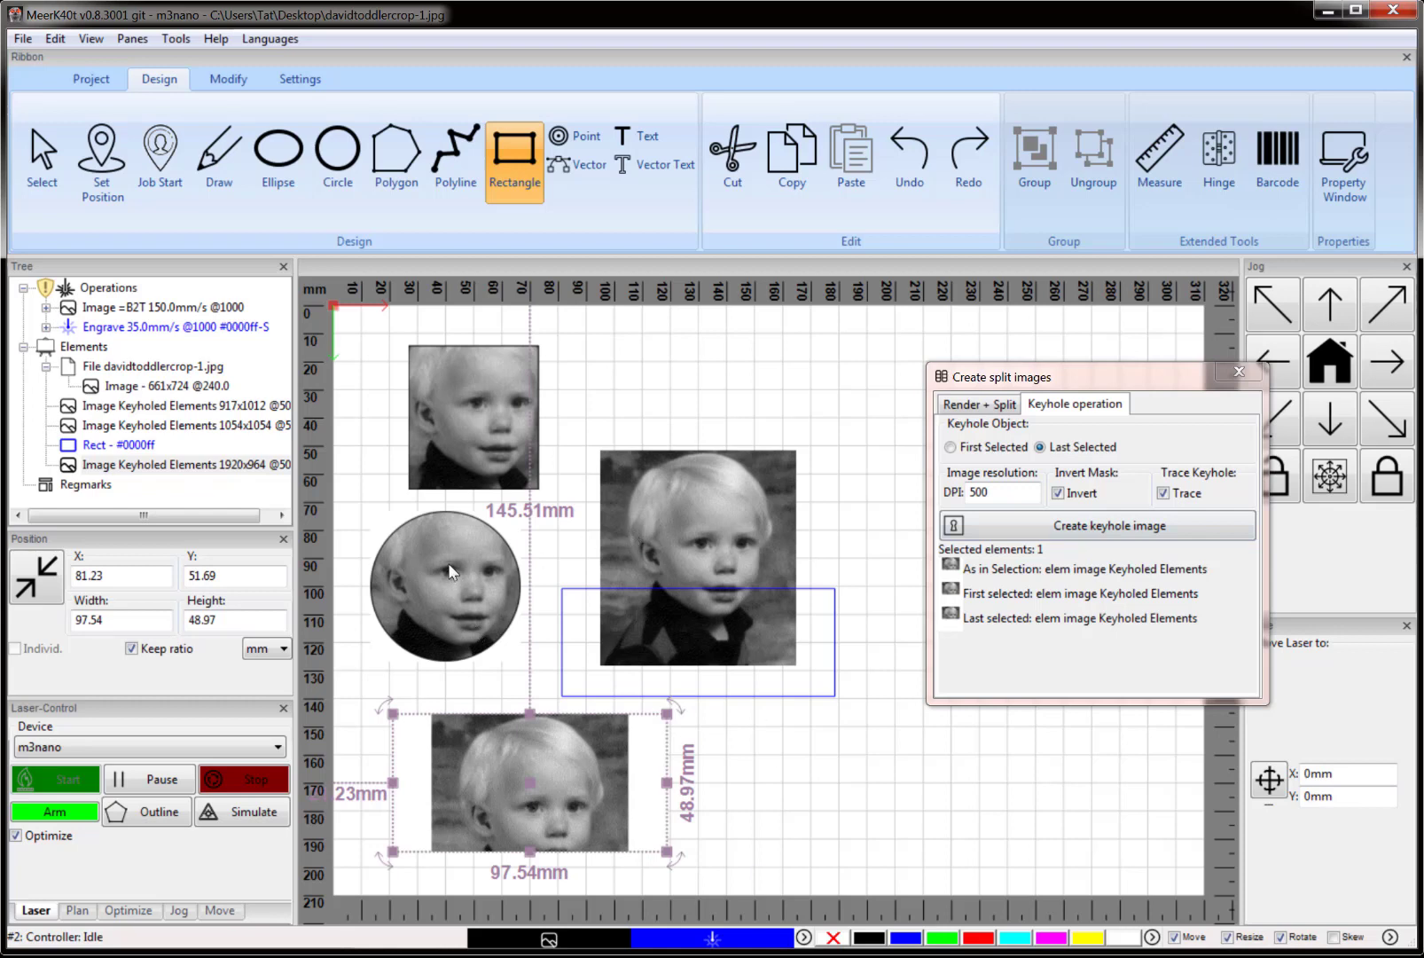
mouse_move(480, 565)
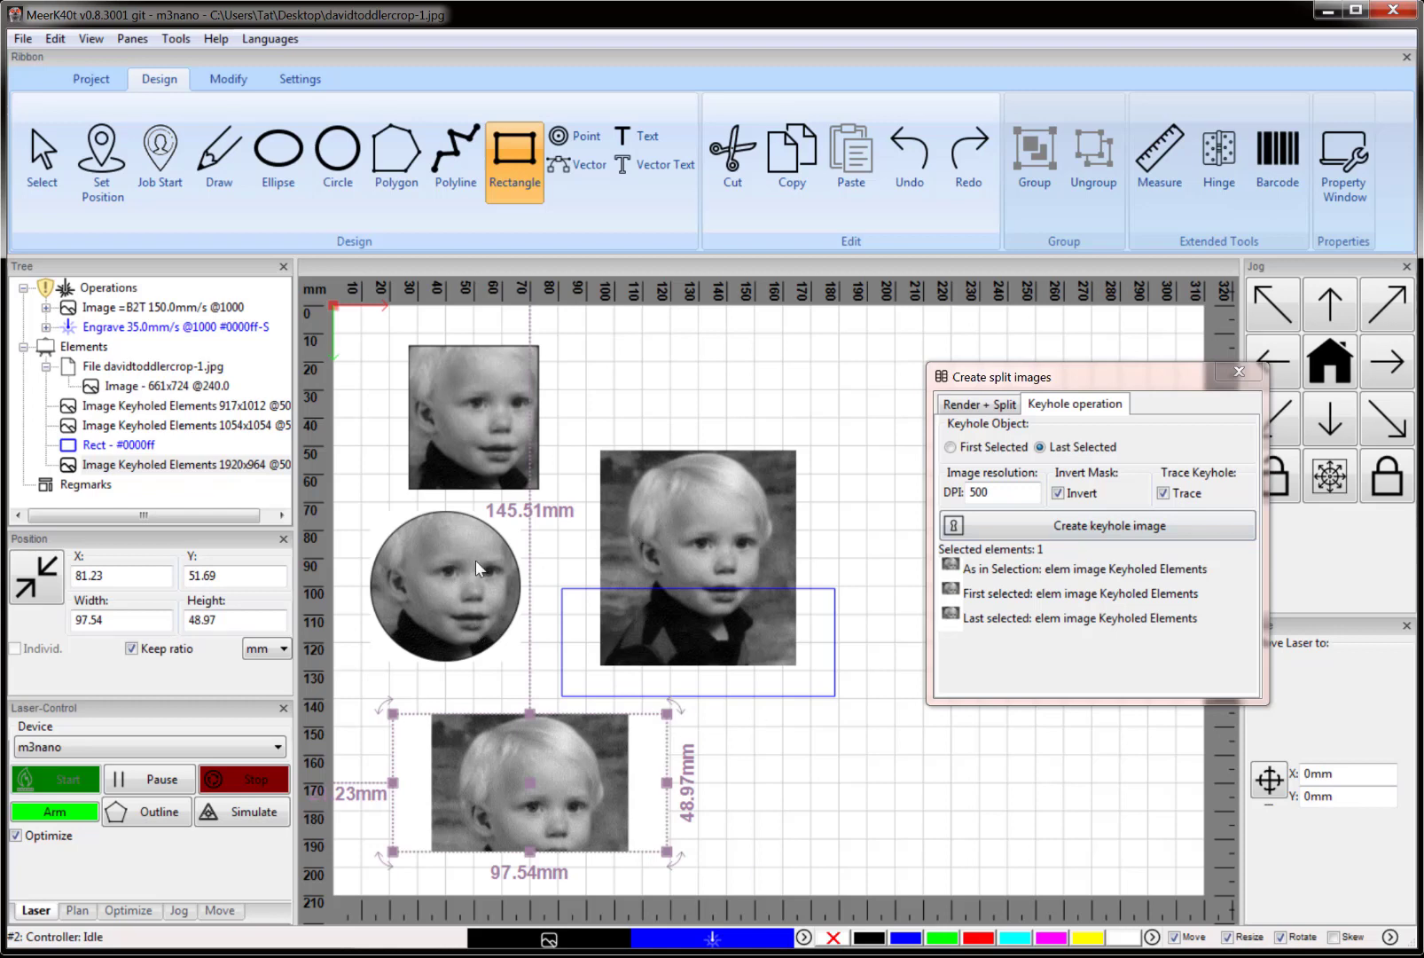
mouse_move(631, 431)
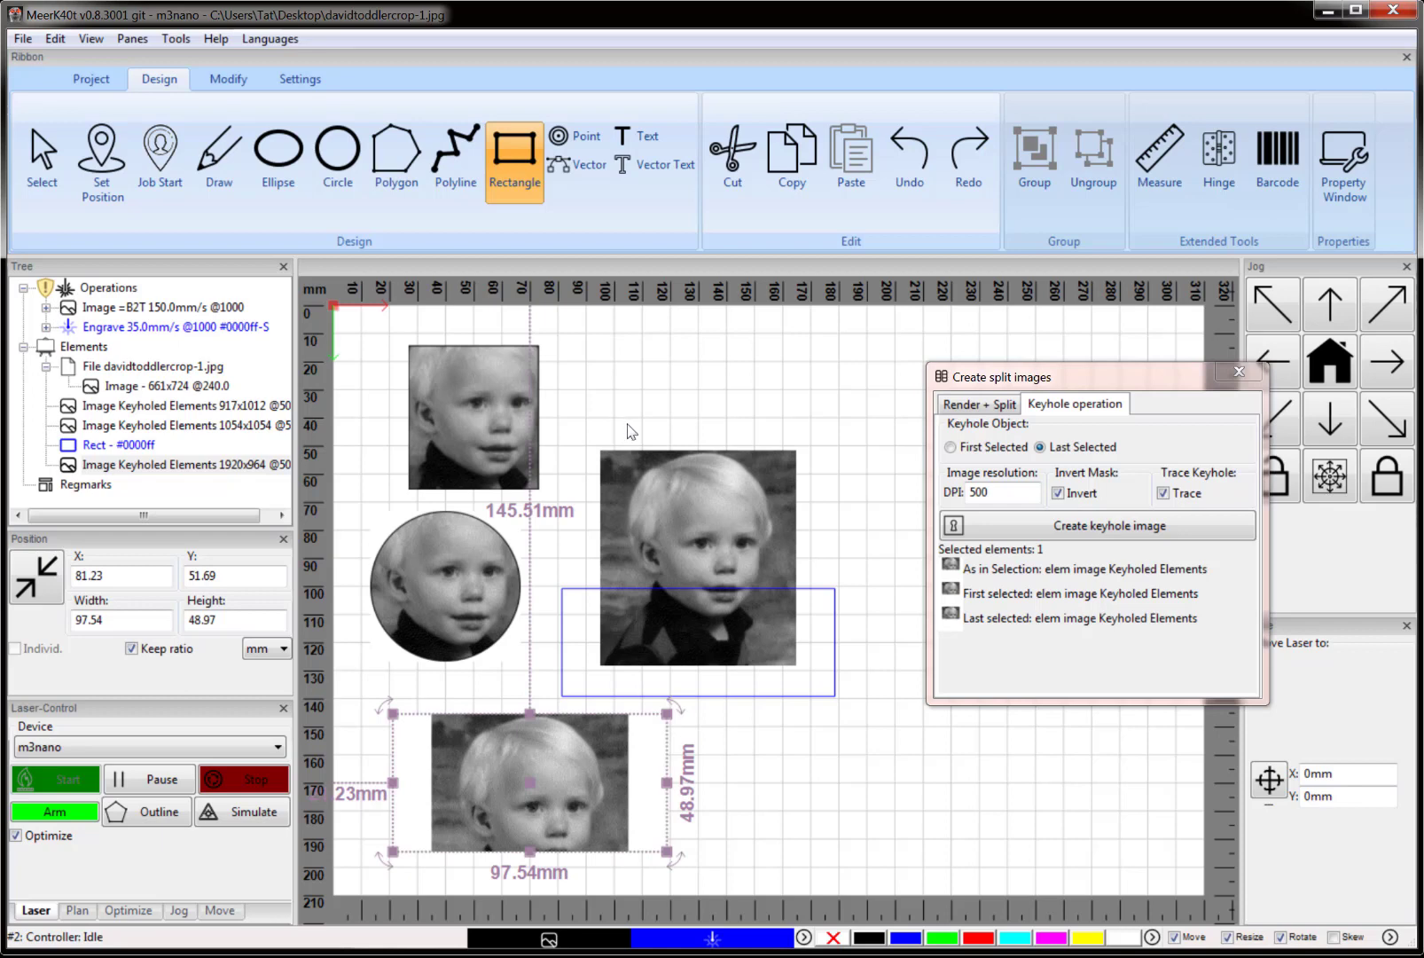
mouse_move(916, 461)
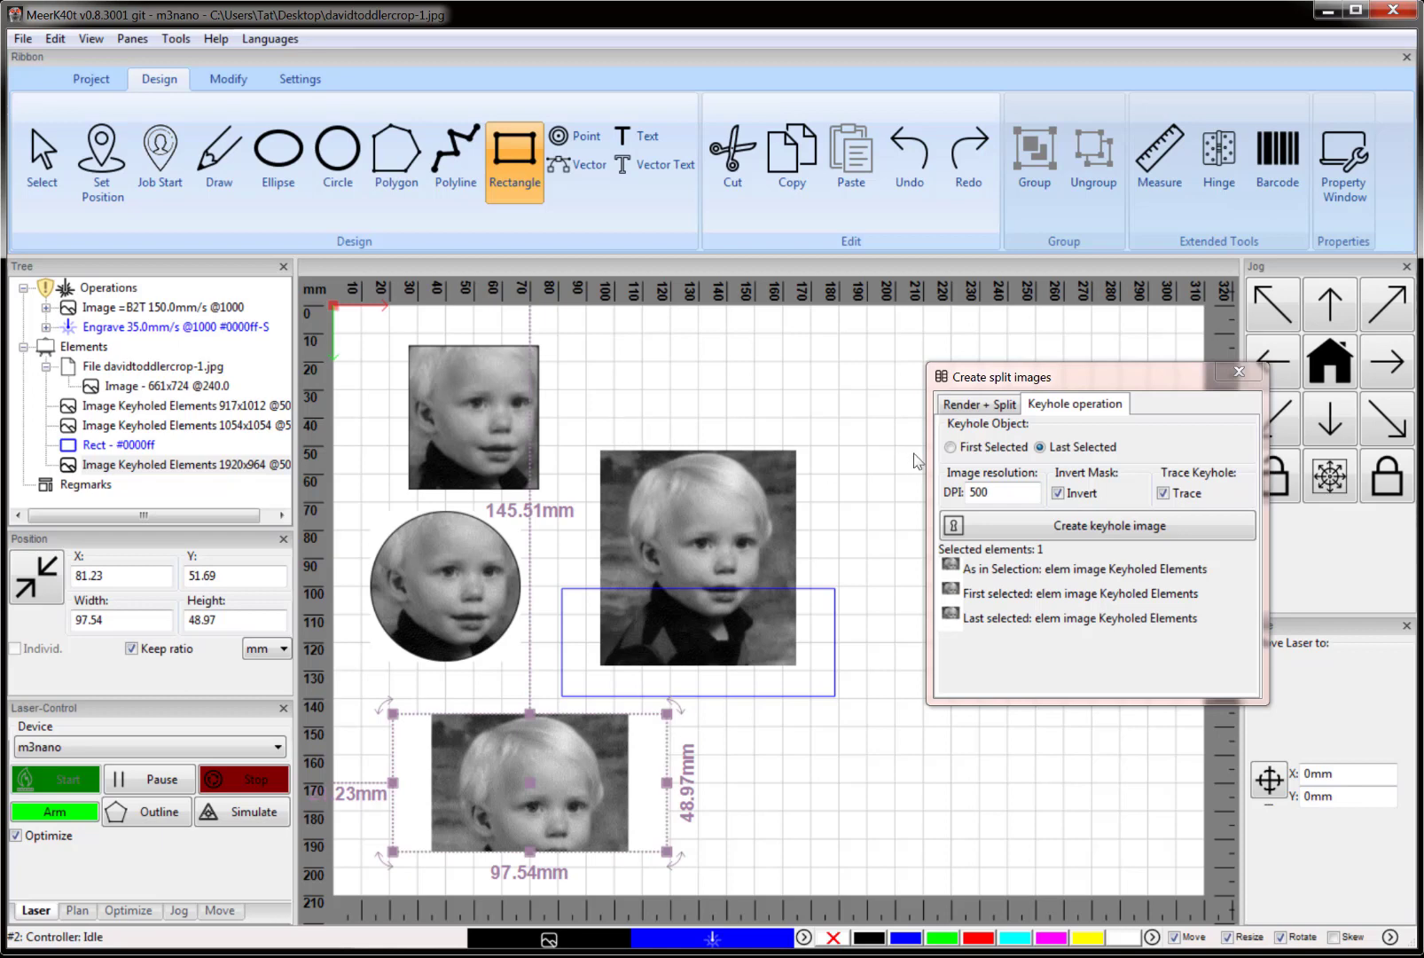
mouse_move(1253, 380)
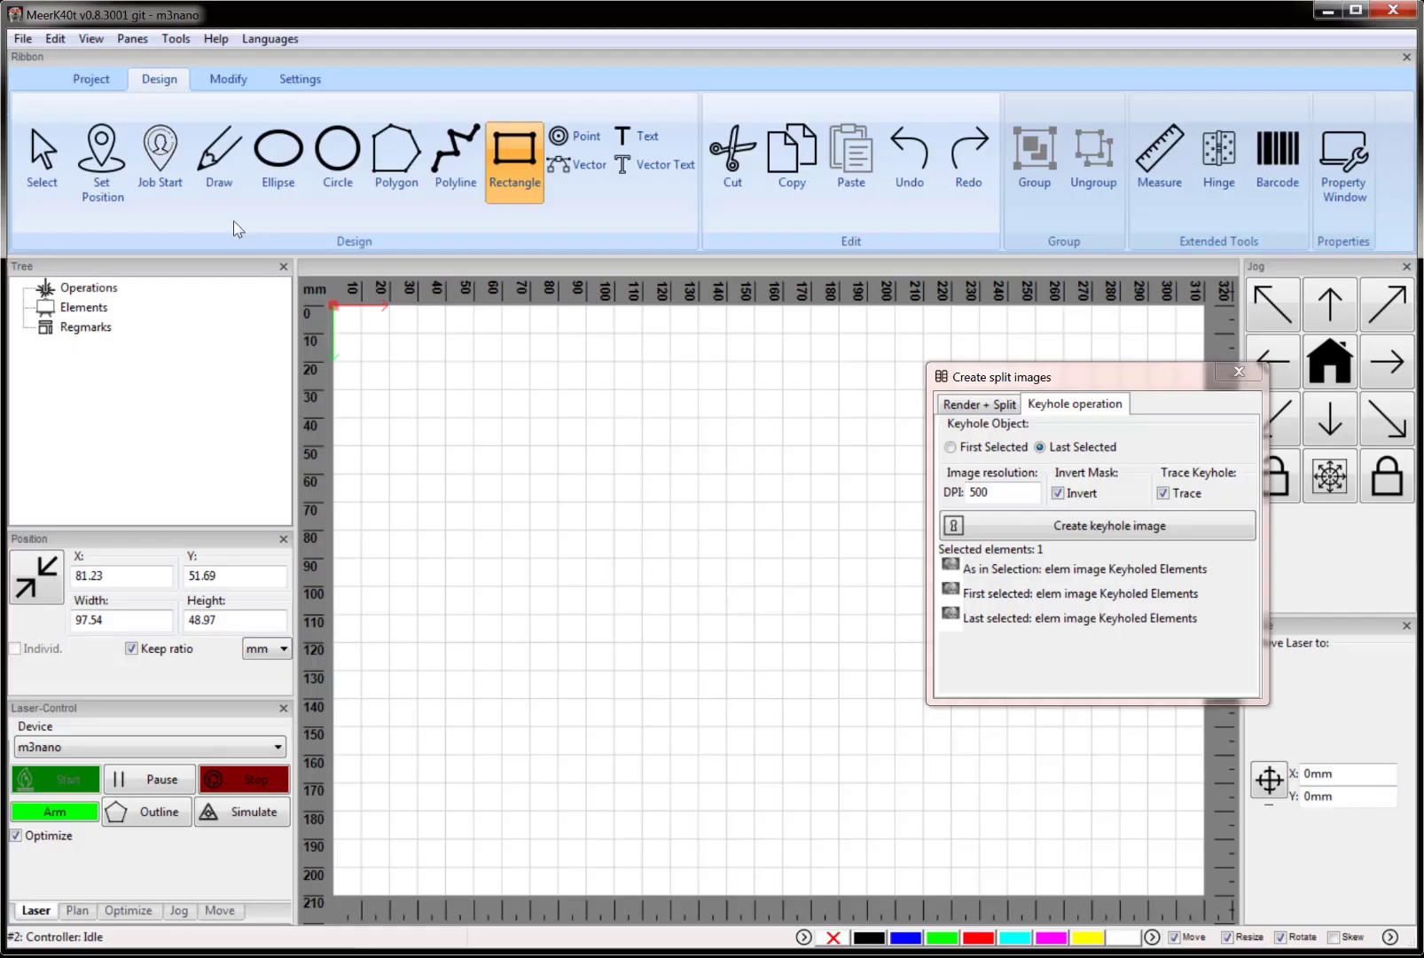
mouse_move(291, 262)
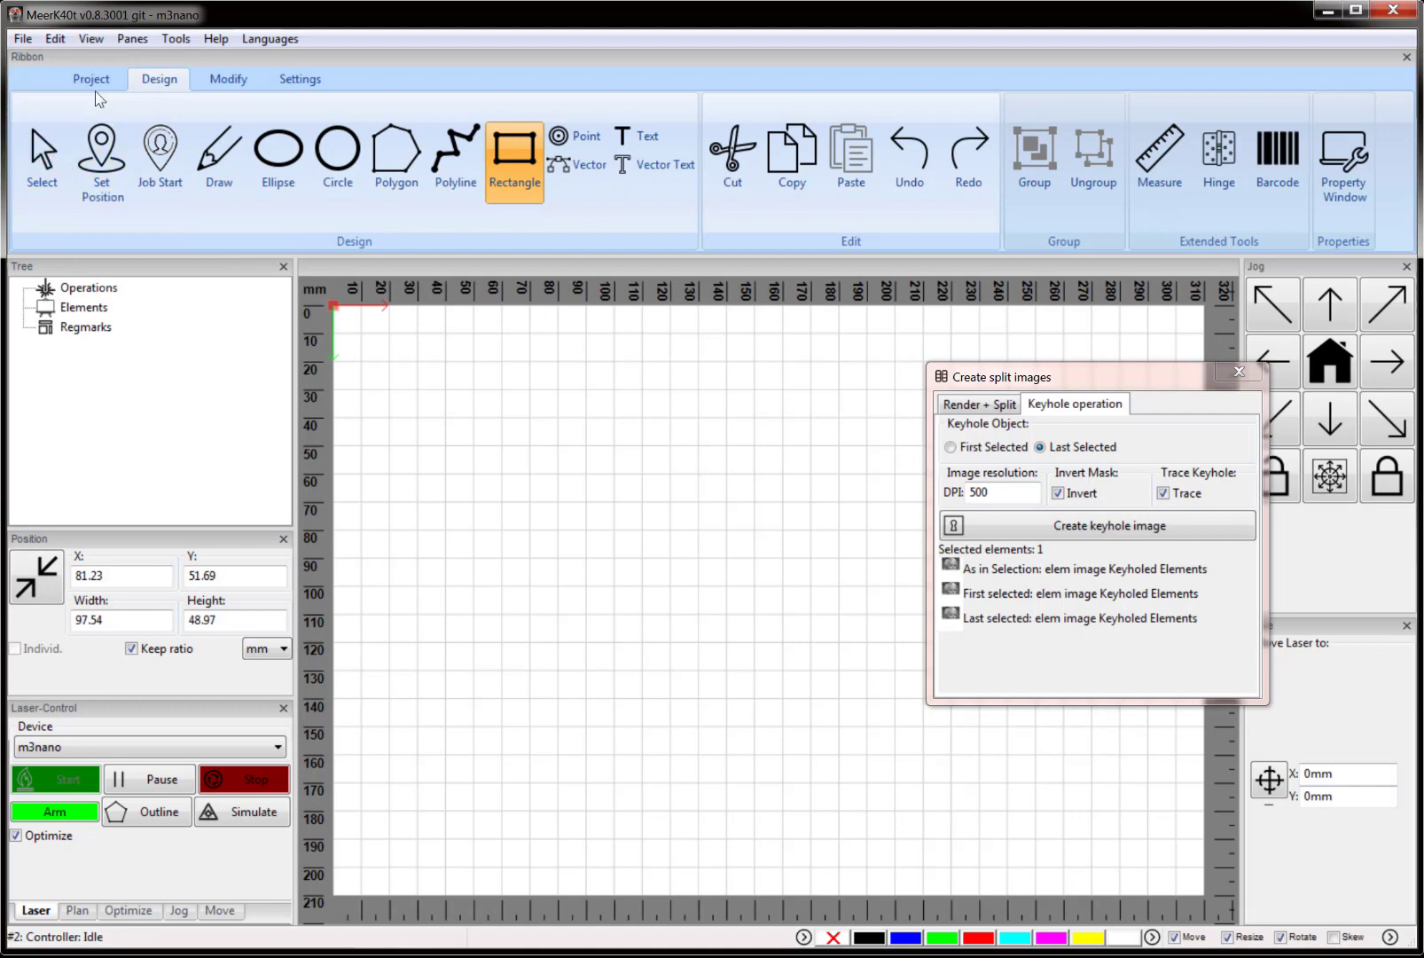
From the Project ribbon tab, bring up the command console
click(90, 79)
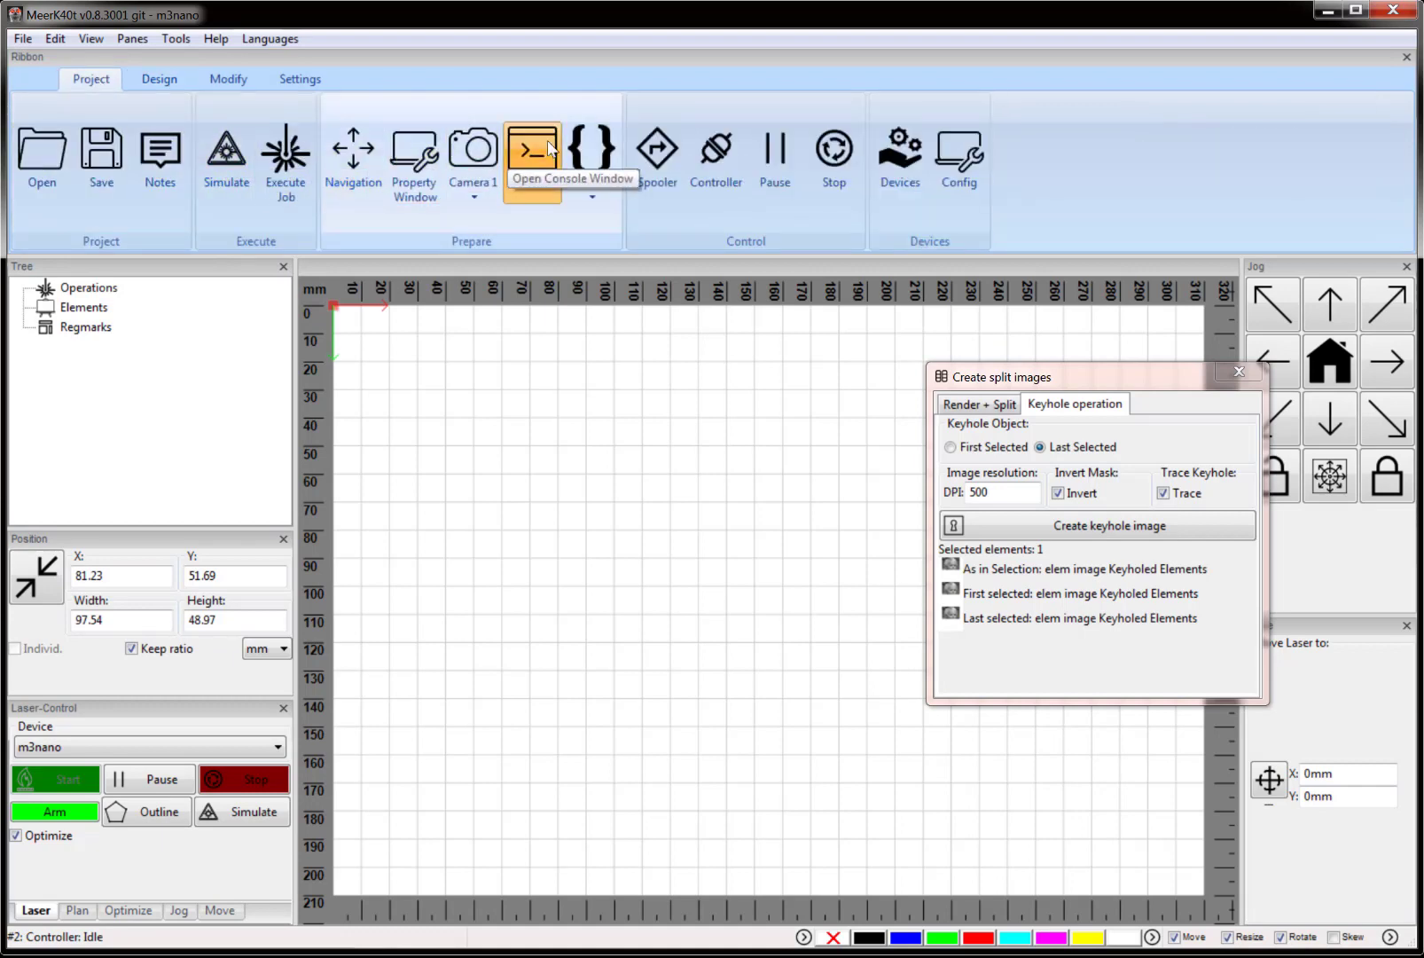
click(532, 145)
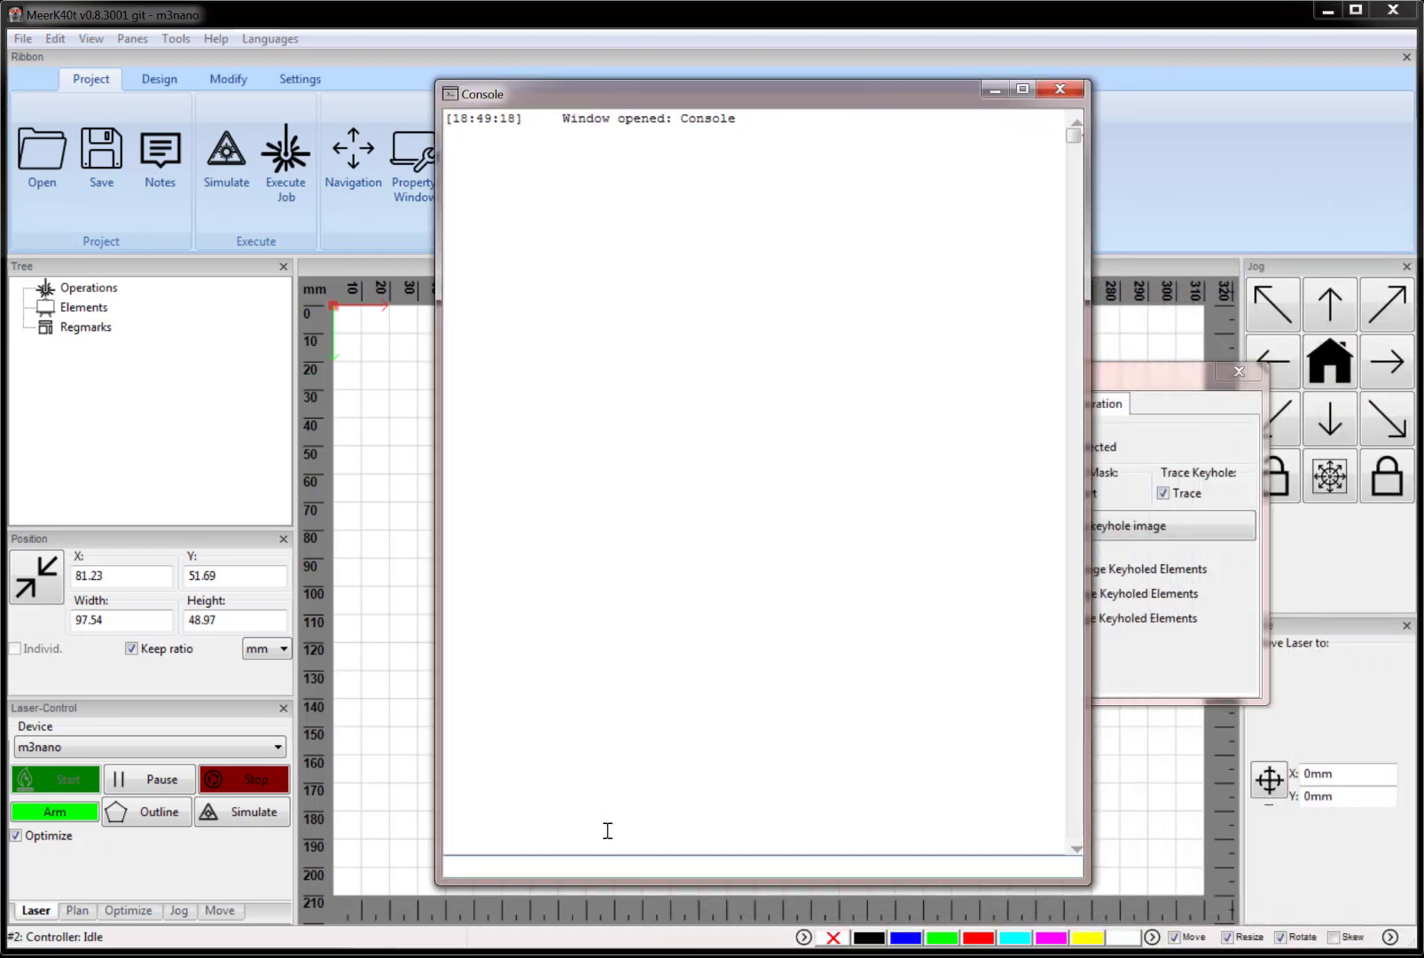
Run the harmonograph console command to generate the blue curve pattern
text(harmonograph)
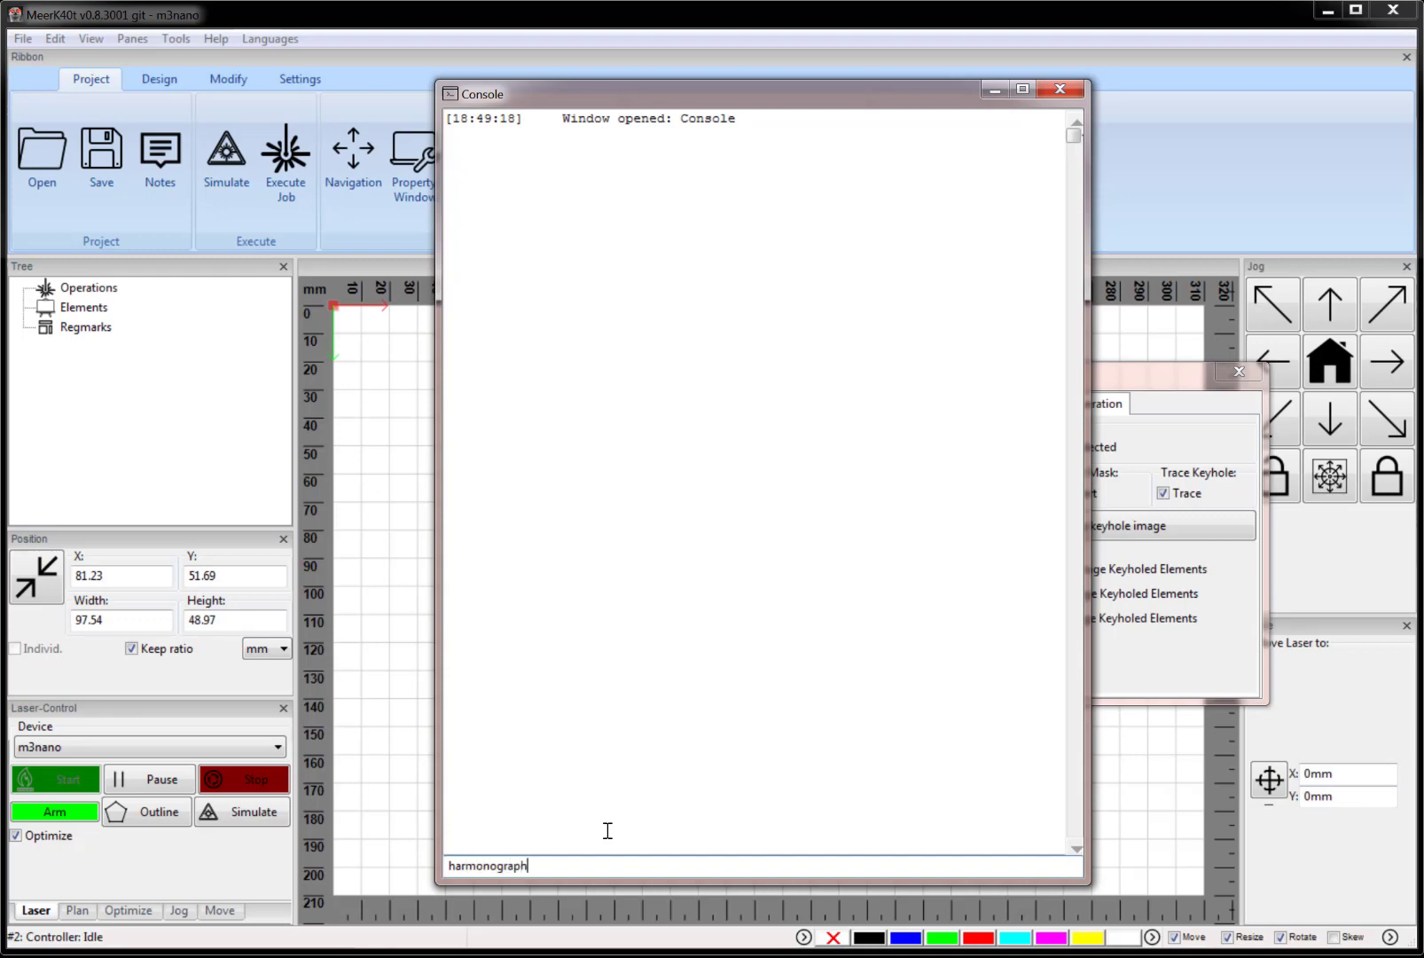
key(Return)
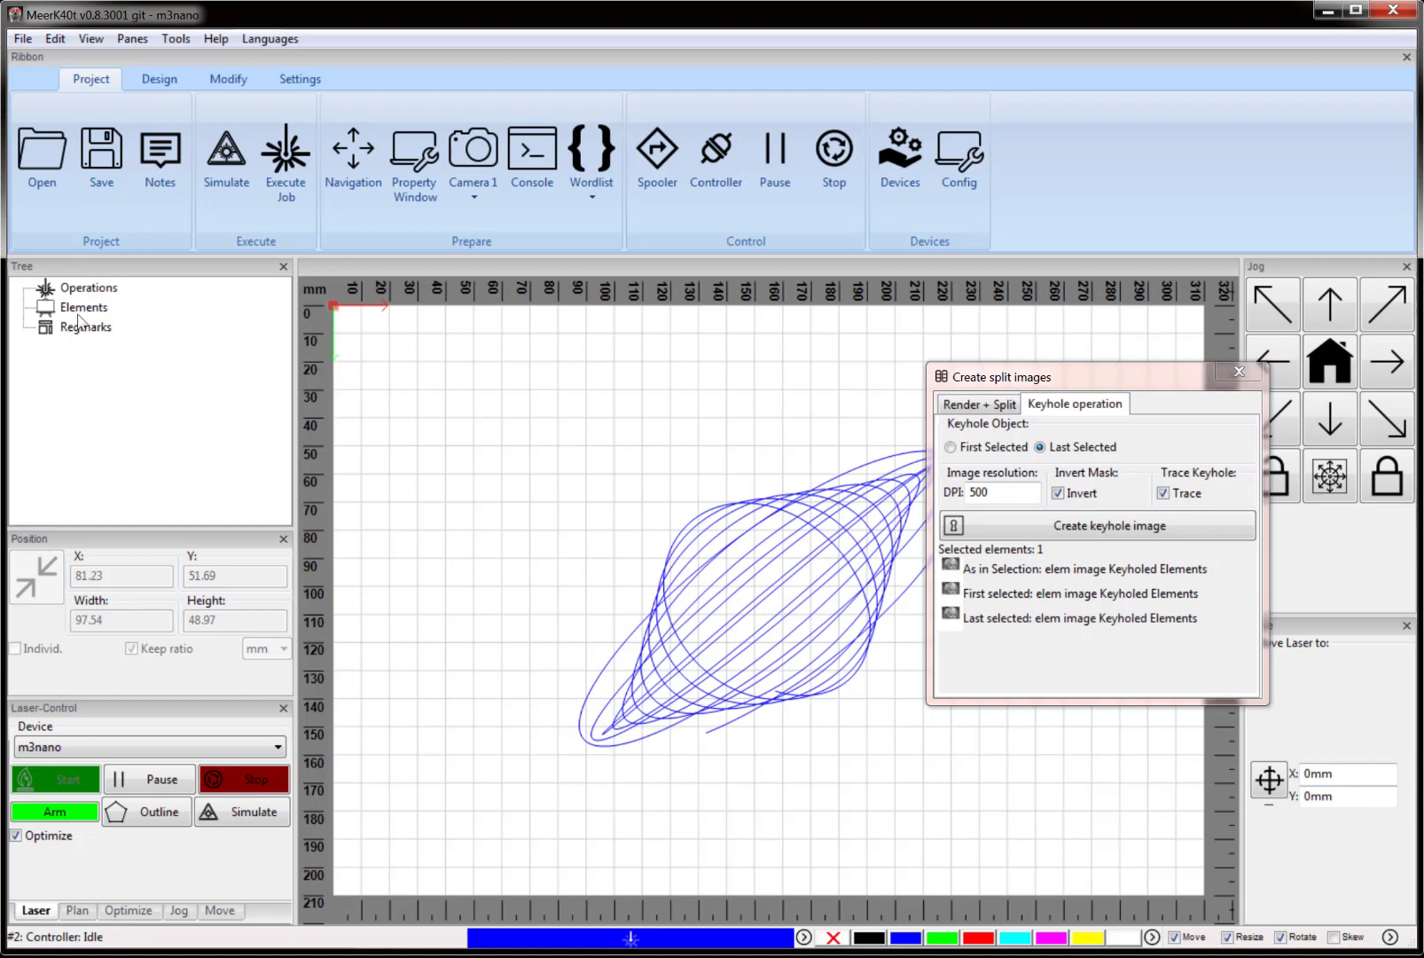
Select the harmonograph Path in the tree and close the Create split images window
click(83, 327)
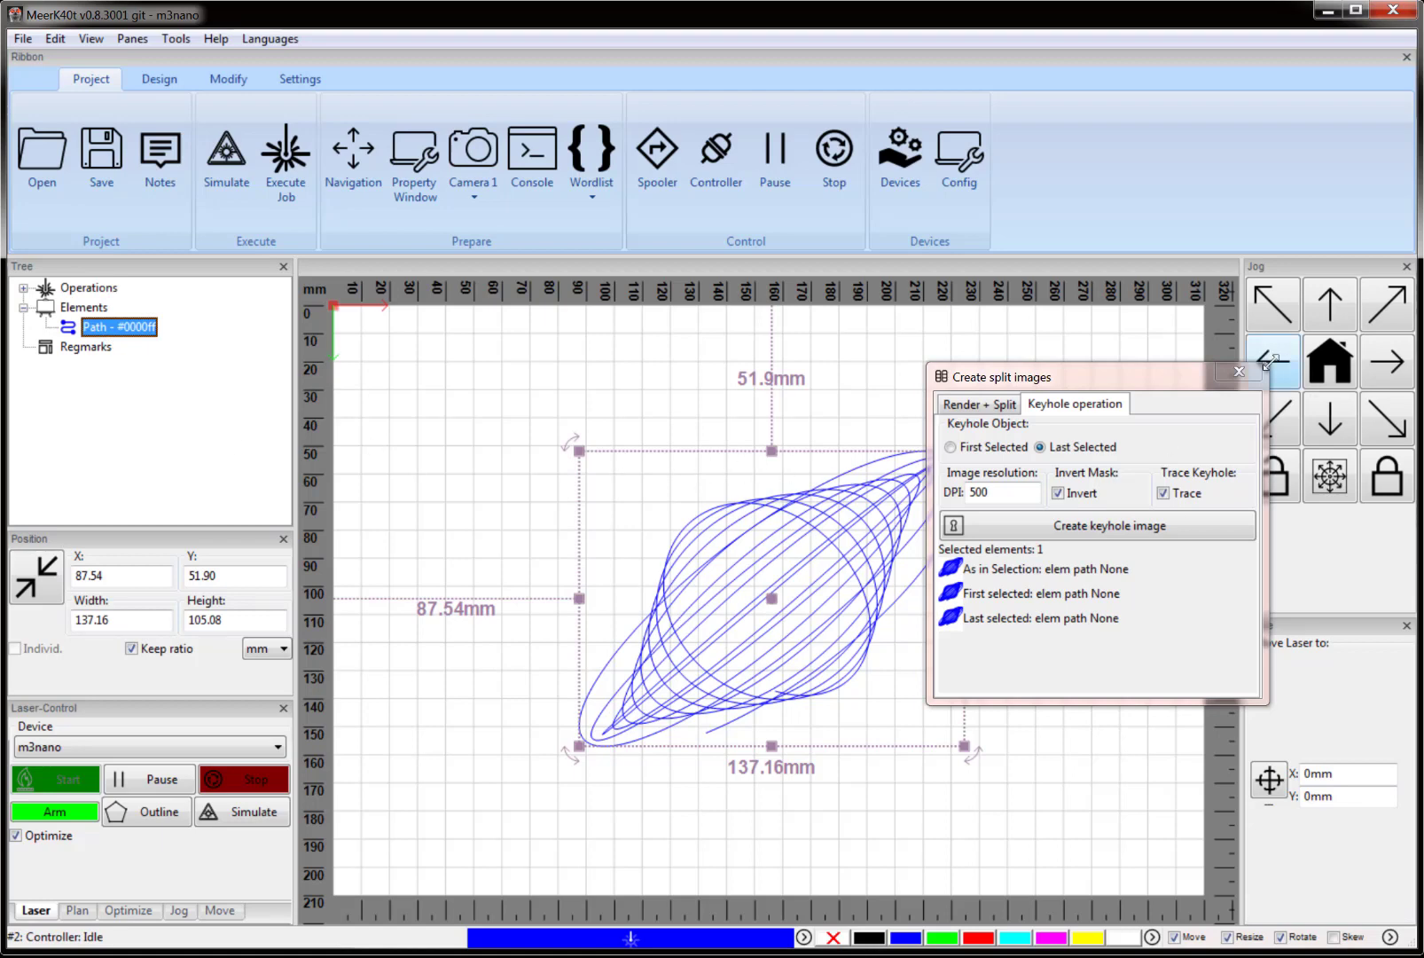
click(1238, 376)
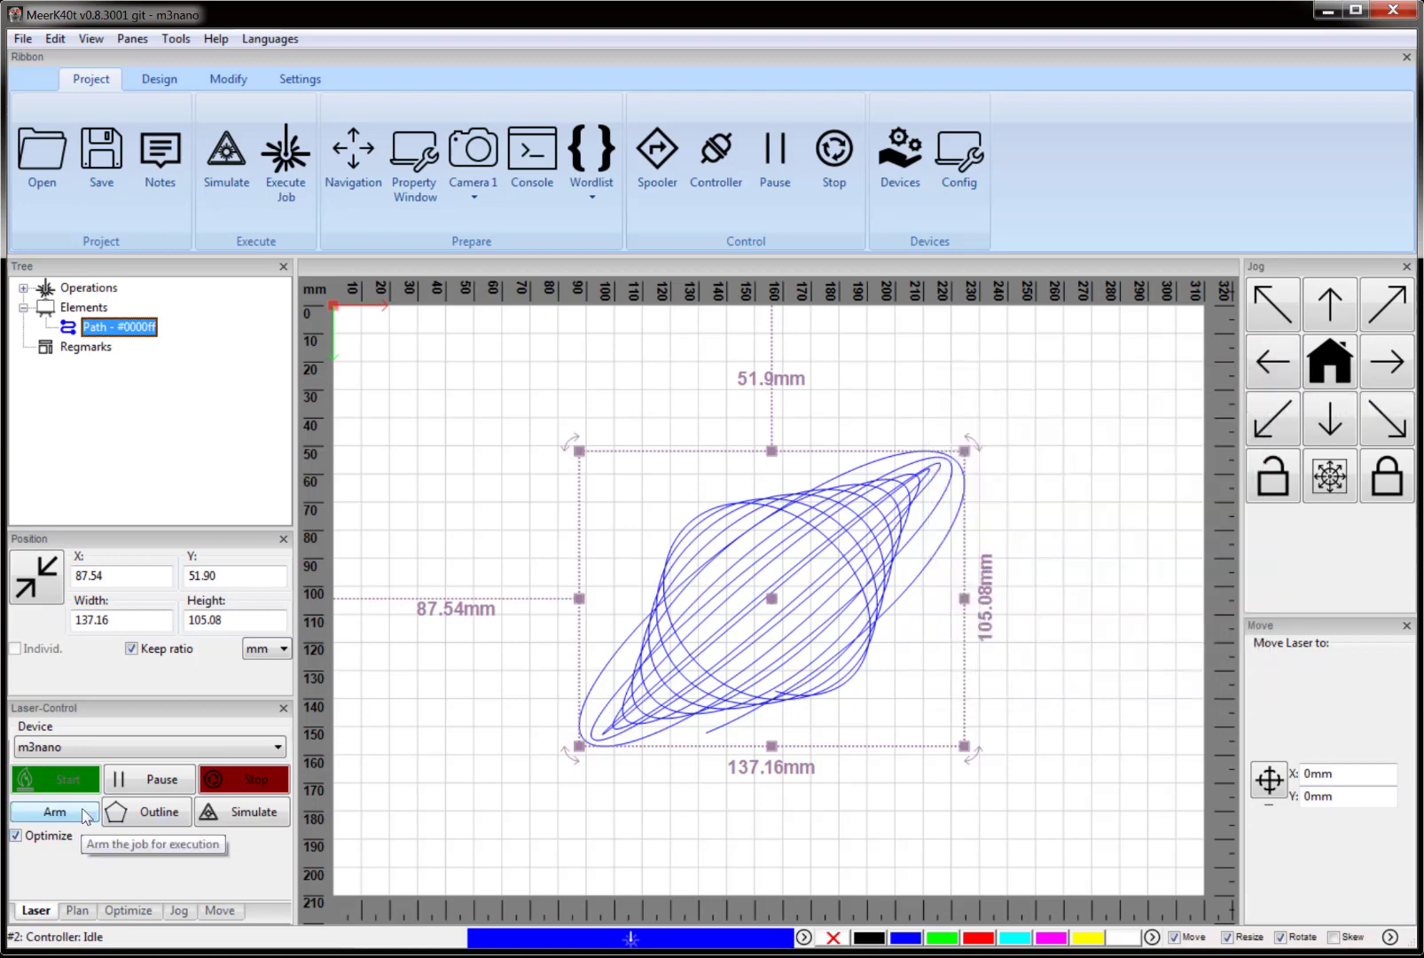